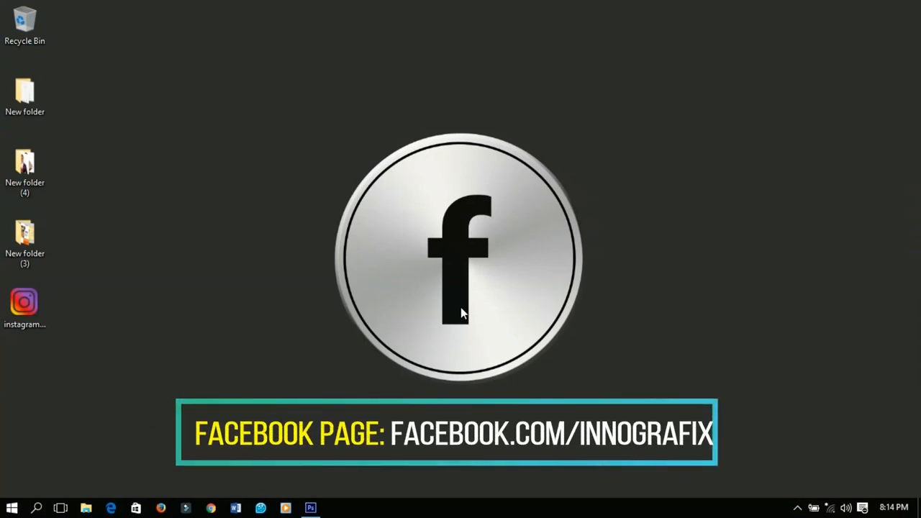
Bring the empty Photoshop workspace forward with no document open
{"action": "left_click", "coordinate": [311, 506]}
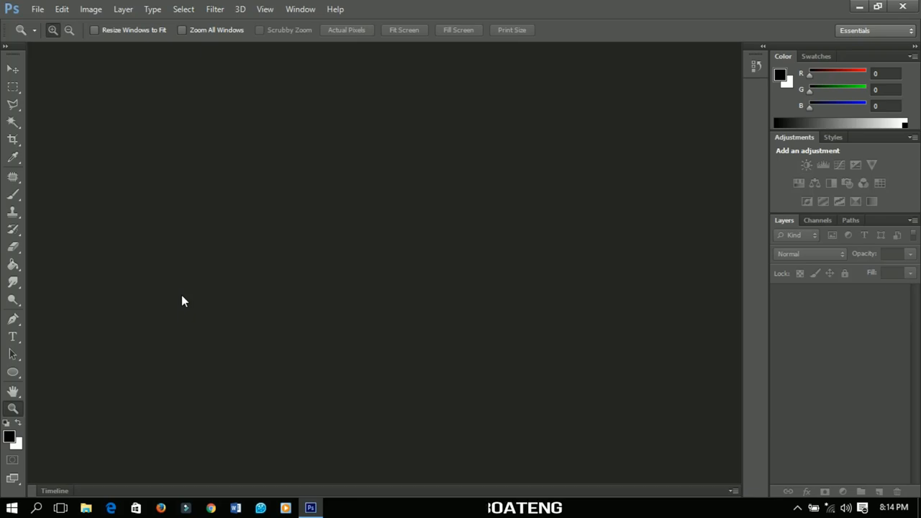
{"action": "mouse_move", "coordinate": [61, 107]}
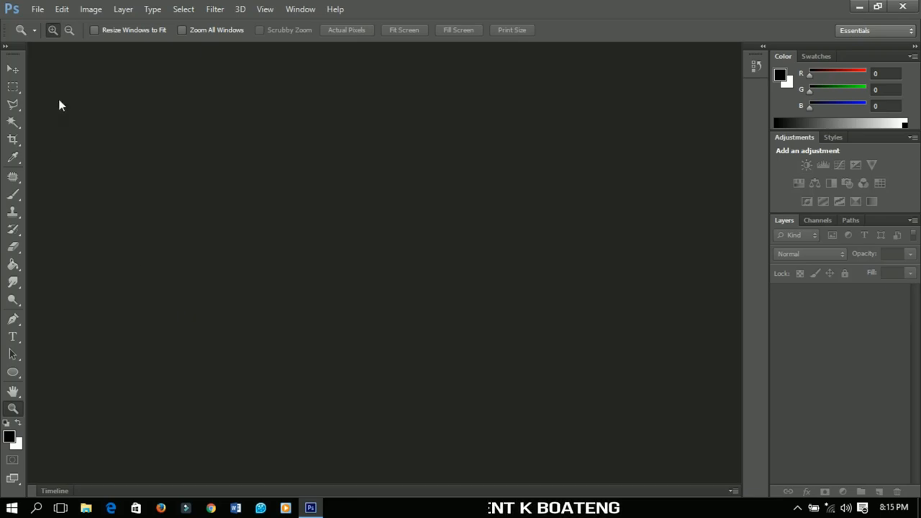
Create a new 1920×1080 px document at 300 ppi with a white background
{"action": "left_click", "coordinate": [45, 8]}
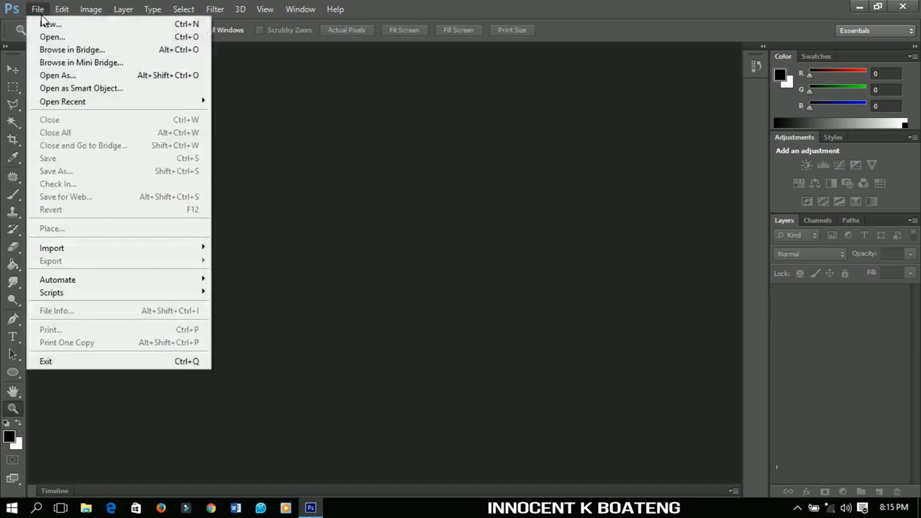
{"action": "mouse_move", "coordinate": [43, 31]}
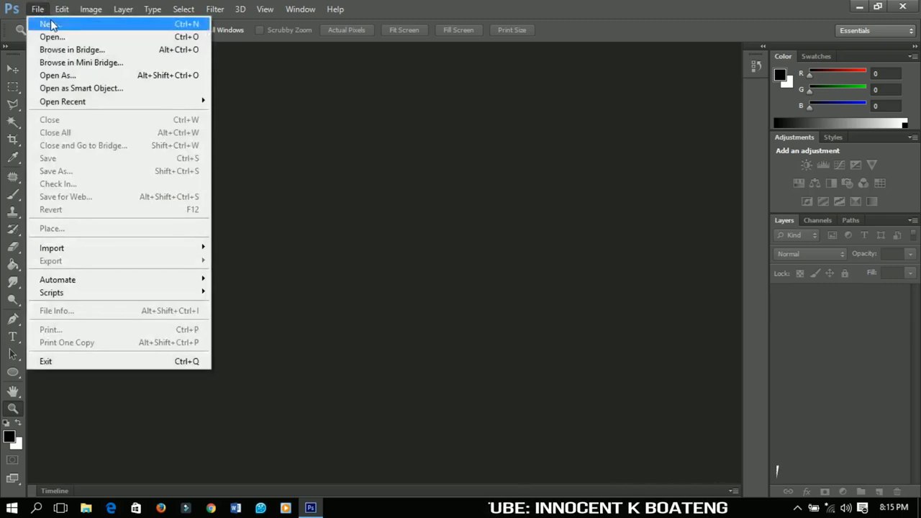
{"action": "left_click", "coordinate": [37, 23]}
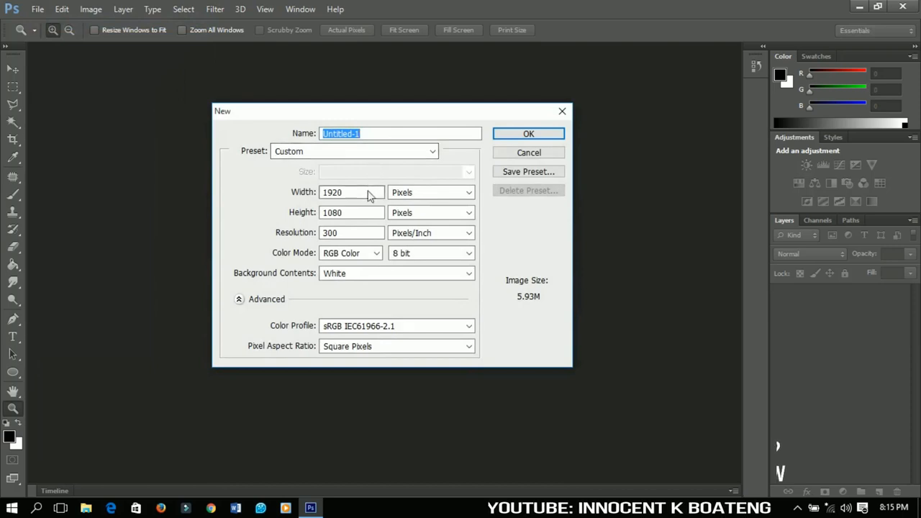
{"action": "left_click", "coordinate": [351, 192]}
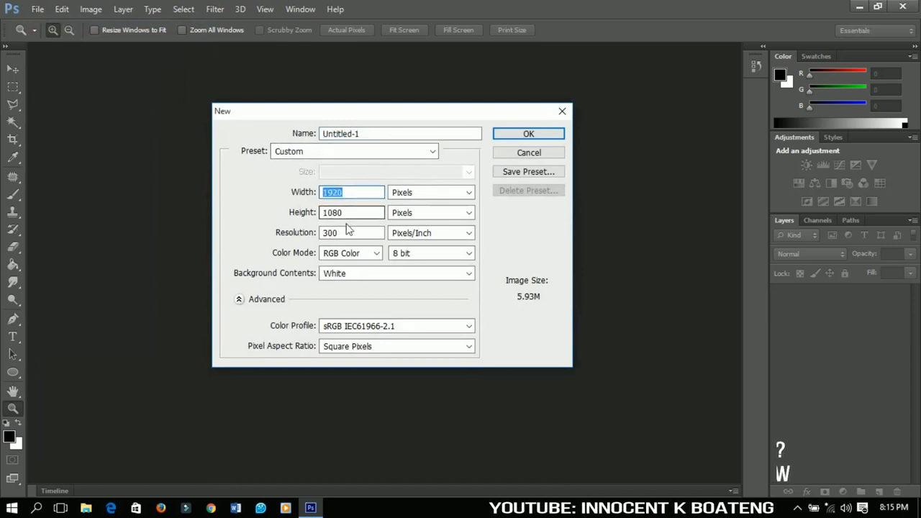
{"action": "left_click", "coordinate": [352, 213]}
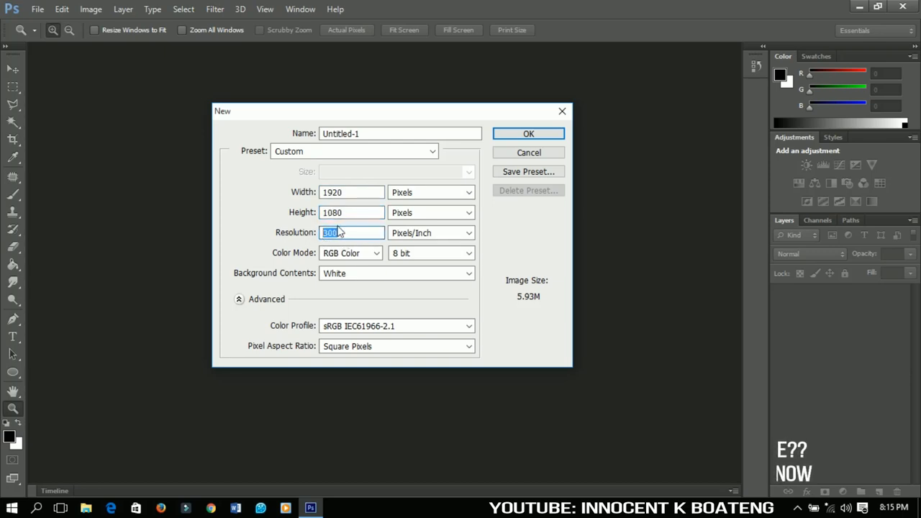
{"action": "mouse_move", "coordinate": [519, 141]}
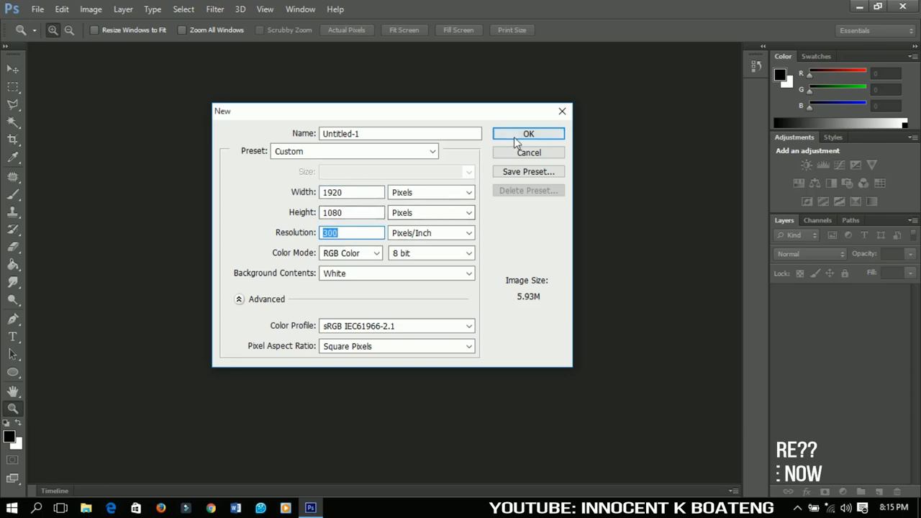
{"action": "left_click", "coordinate": [528, 133]}
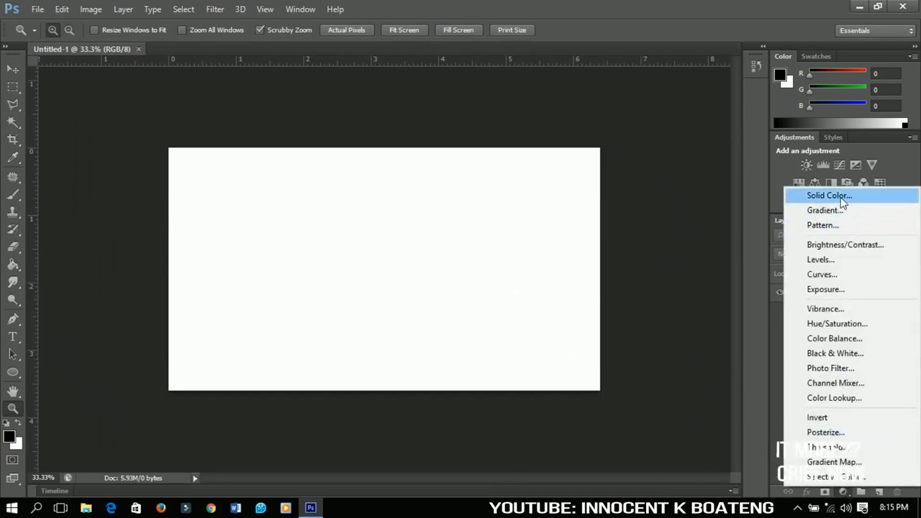
Add a solid colour fill layer in dark grey 2d2d2d over the canvas
{"action": "left_click", "coordinate": [829, 195]}
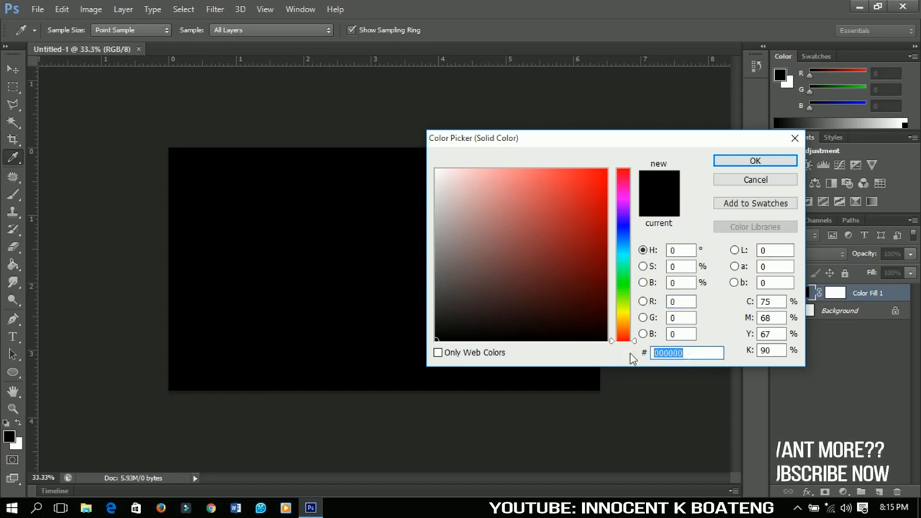
{"action": "type", "text": "2d2d"}
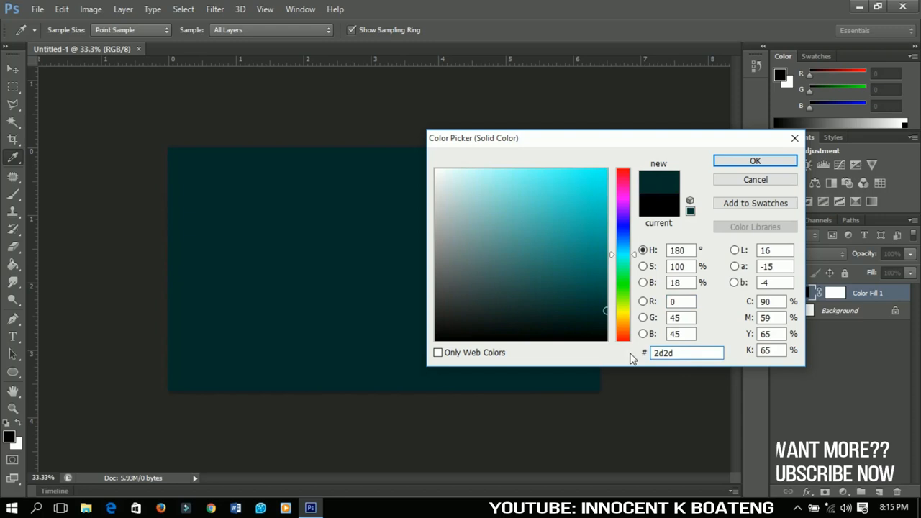
{"action": "type", "text": "2d2d2d"}
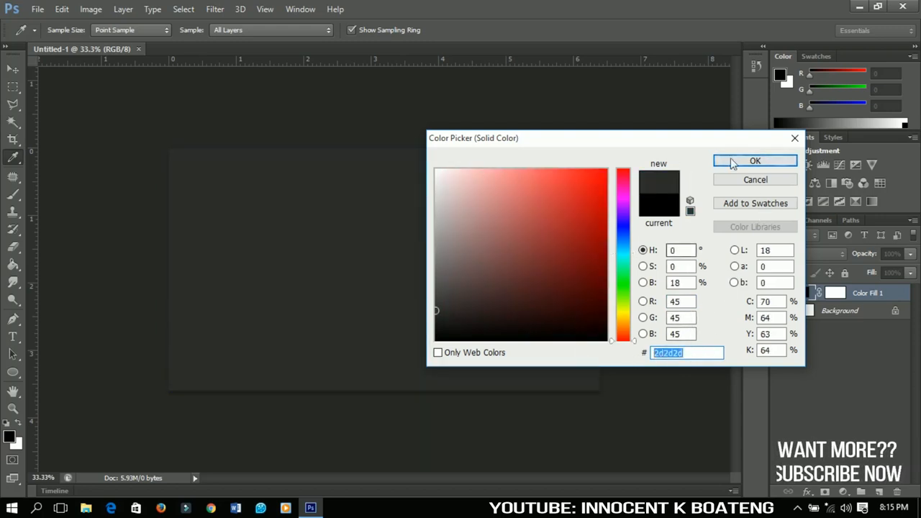
{"action": "left_click", "coordinate": [754, 162]}
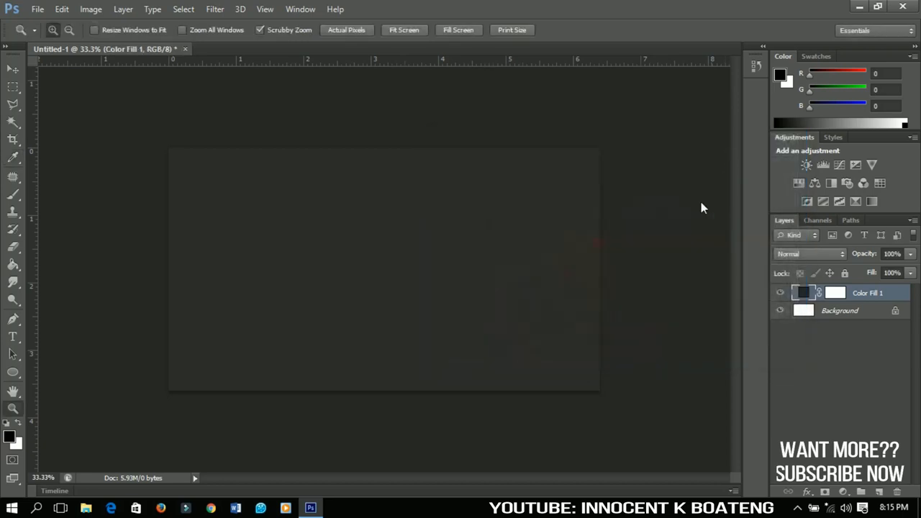
{"action": "mouse_move", "coordinate": [626, 284]}
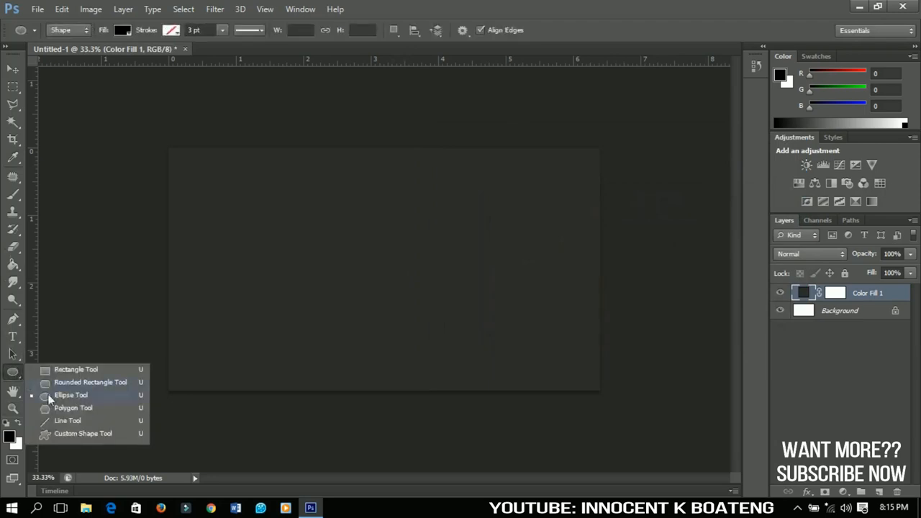
{"action": "mouse_move", "coordinate": [56, 403]}
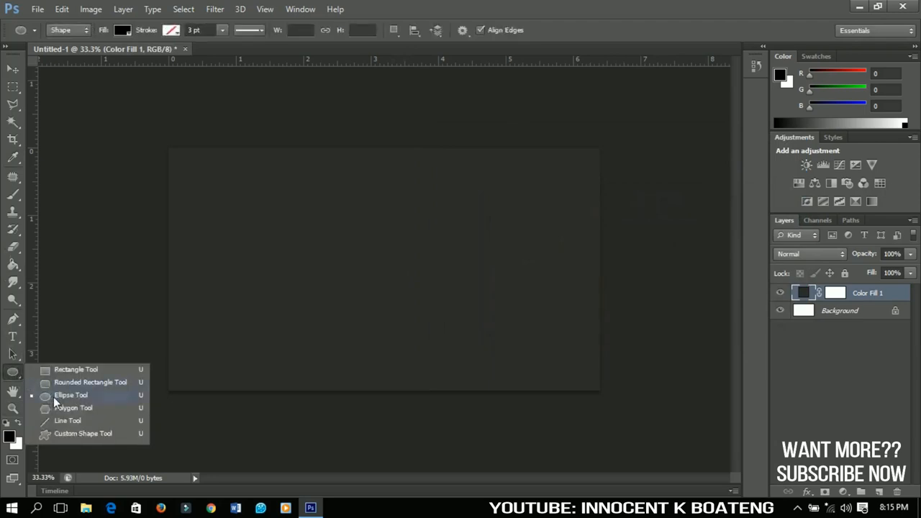
Draw a large black circle with the Ellipse tool and centre it on the canvas
{"action": "left_click", "coordinate": [69, 394]}
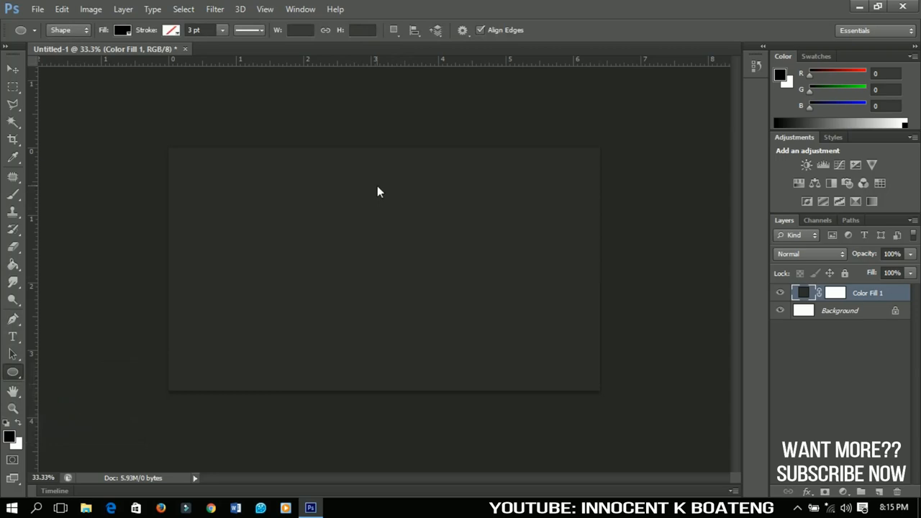
{"action": "mouse_move", "coordinate": [305, 251]}
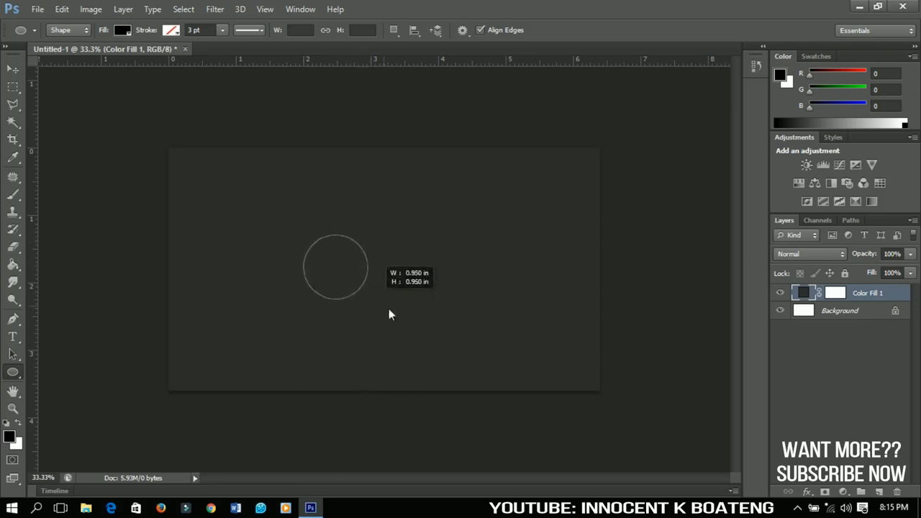
{"action": "left_click_drag", "start_coordinate": [334, 271], "coordinate": [504, 375]}
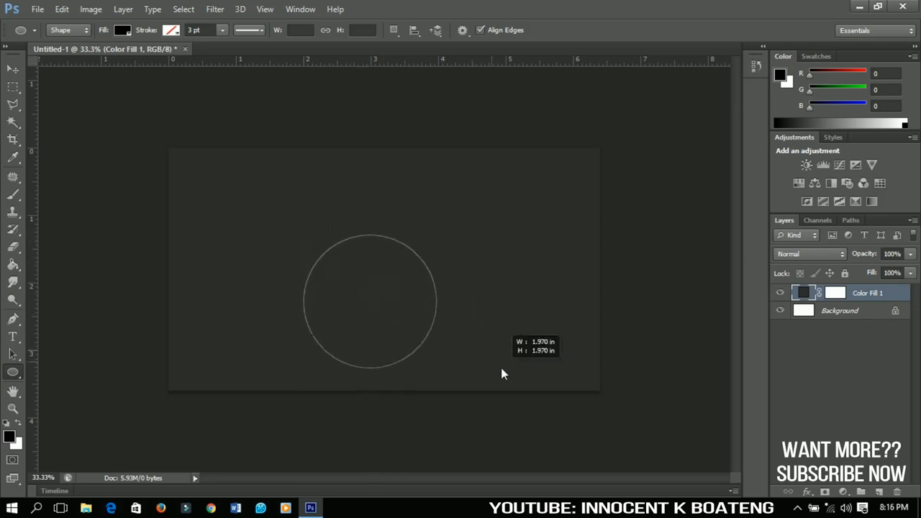
{"action": "left_click_drag", "start_coordinate": [309, 238], "coordinate": [436, 367]}
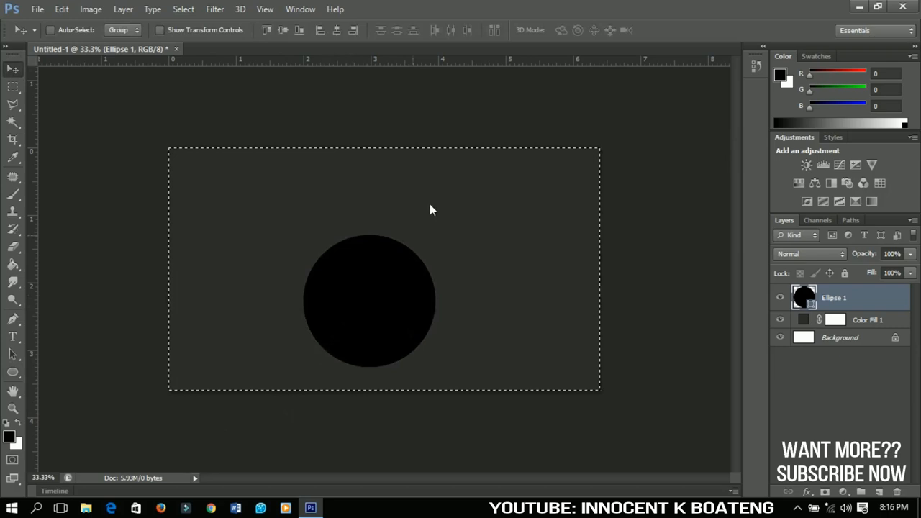
{"action": "mouse_move", "coordinate": [524, 133]}
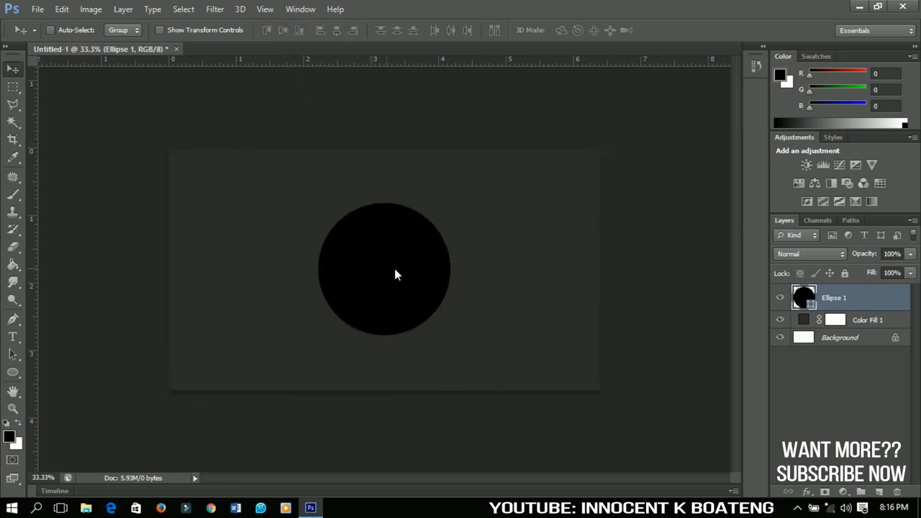
{"action": "mouse_move", "coordinate": [397, 315]}
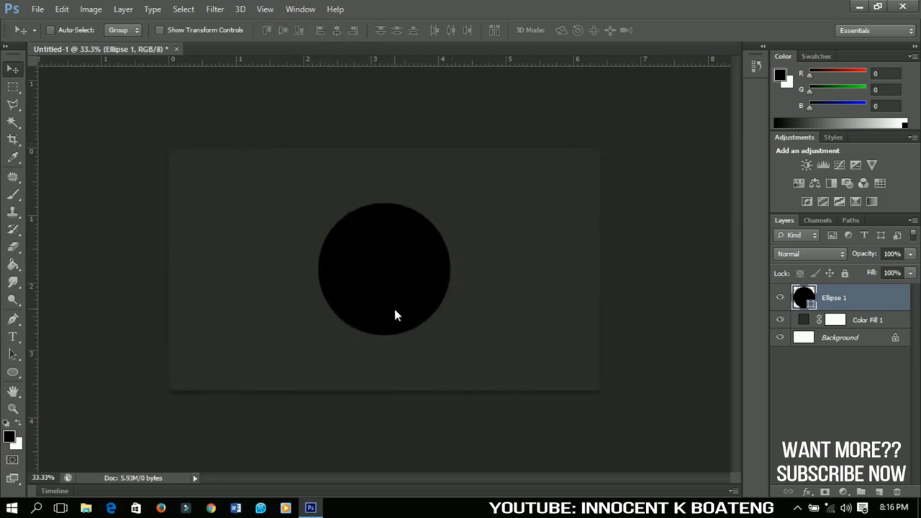
{"action": "mouse_move", "coordinate": [562, 318]}
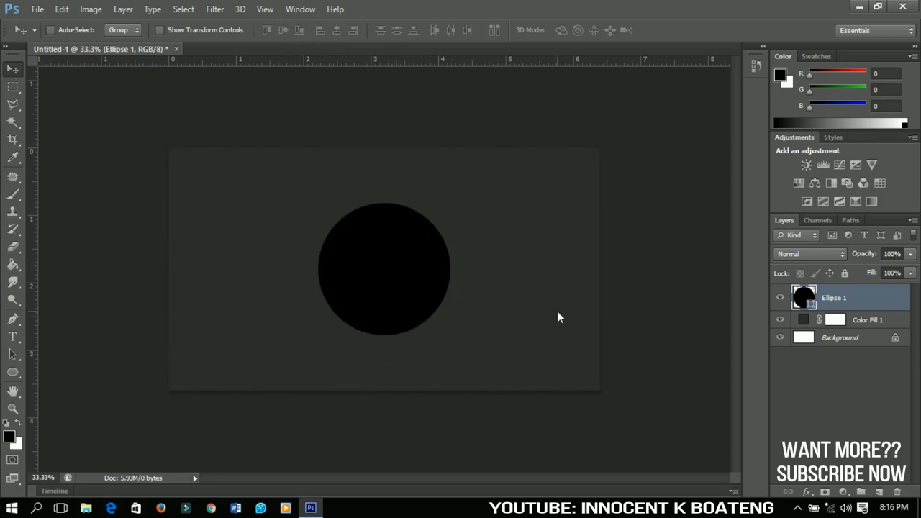
{"action": "double_click", "coordinate": [830, 296]}
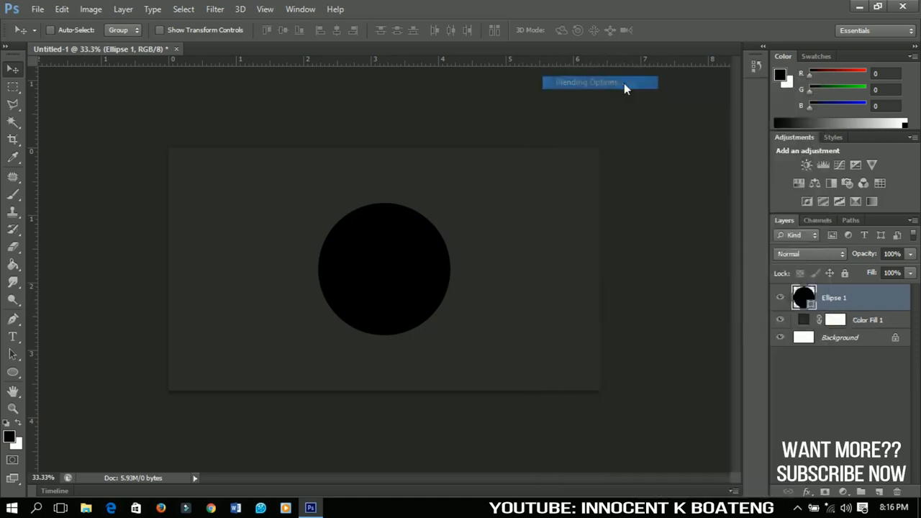
Enable a Gradient Overlay style on the Ellipse 1 layer and show its settings
{"action": "left_click", "coordinate": [598, 82]}
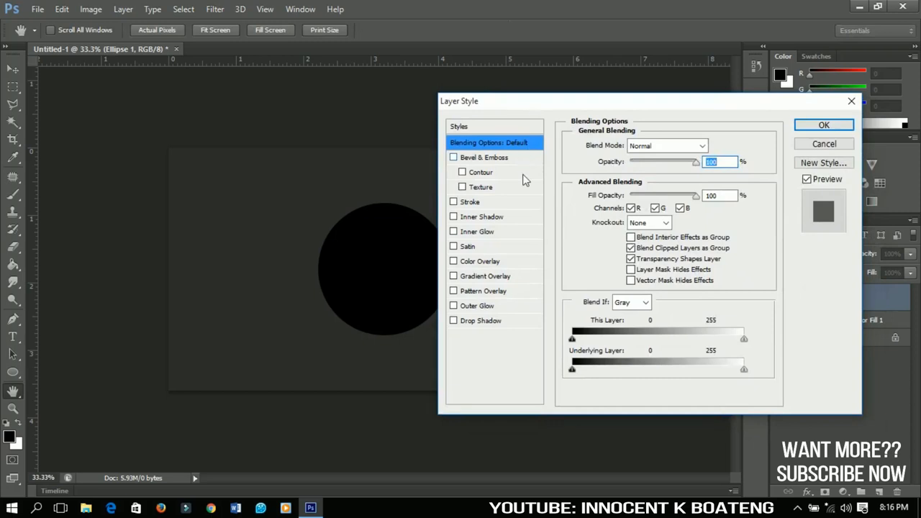
{"action": "mouse_move", "coordinate": [473, 281]}
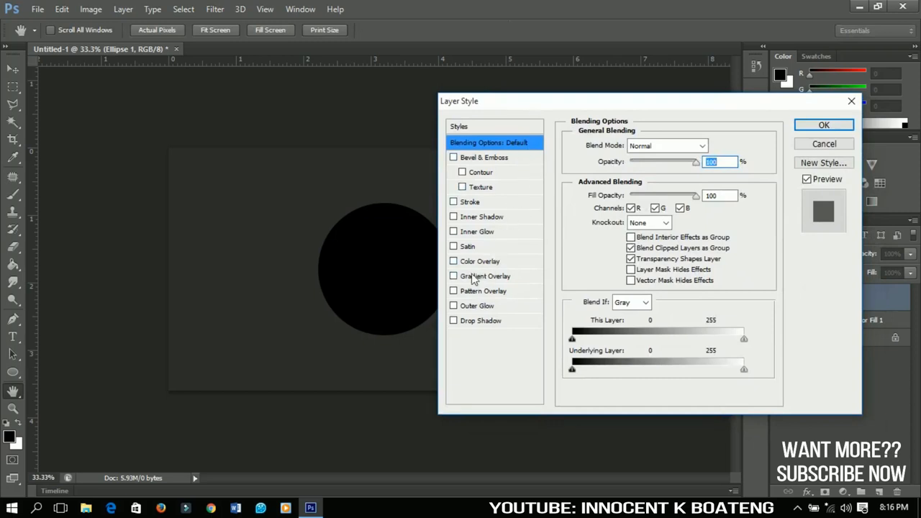
{"action": "left_click", "coordinate": [453, 276]}
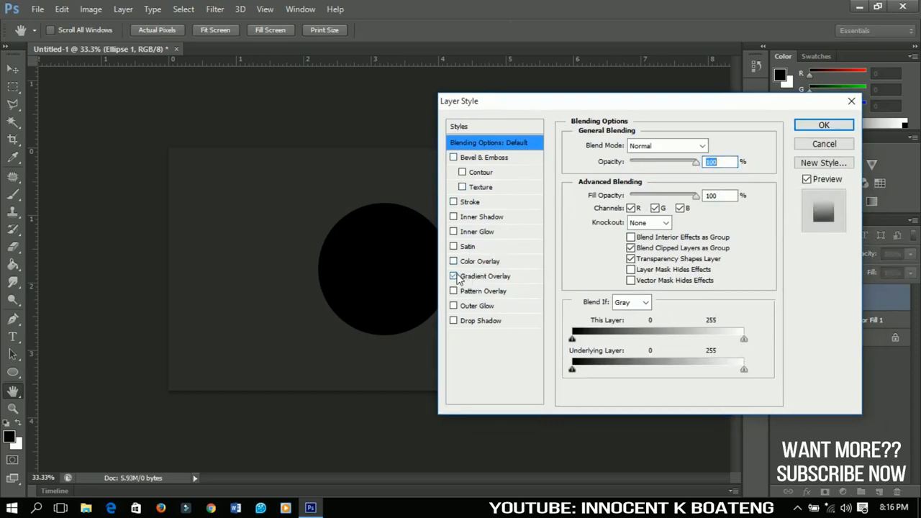
{"action": "left_click", "coordinate": [455, 277]}
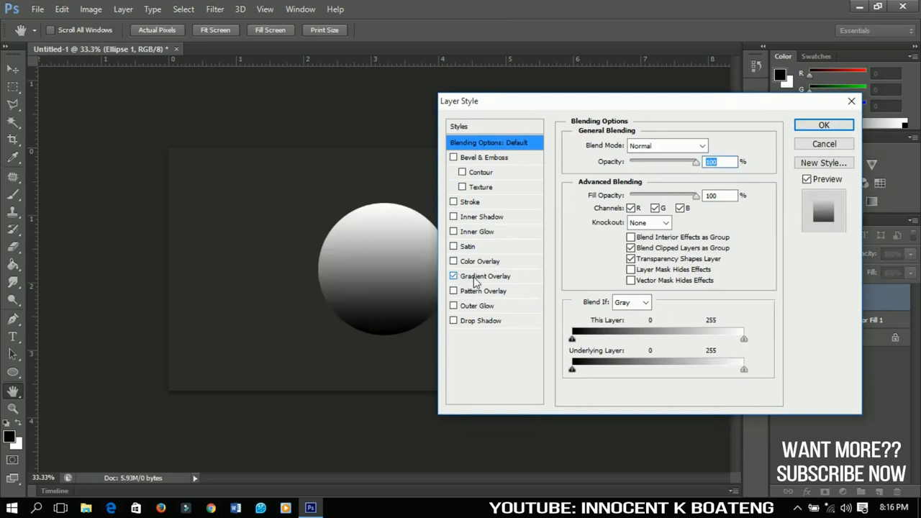
{"action": "left_click", "coordinate": [484, 276]}
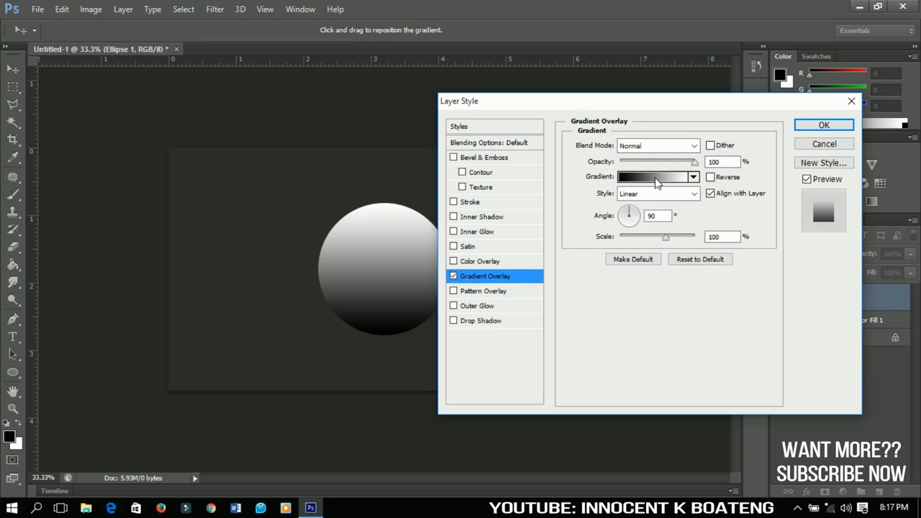
In the Gradient Editor add extra colour stops along the gradient bar
{"action": "left_click", "coordinate": [654, 177]}
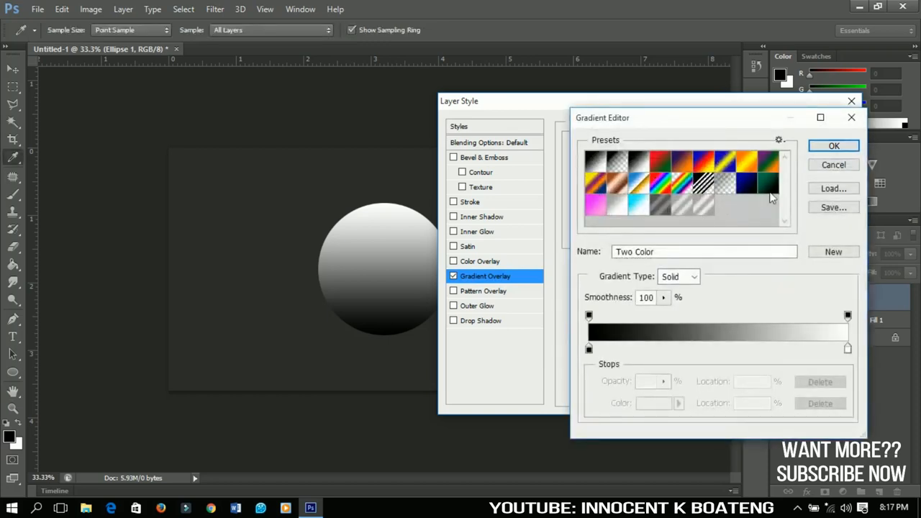
{"action": "mouse_move", "coordinate": [760, 225]}
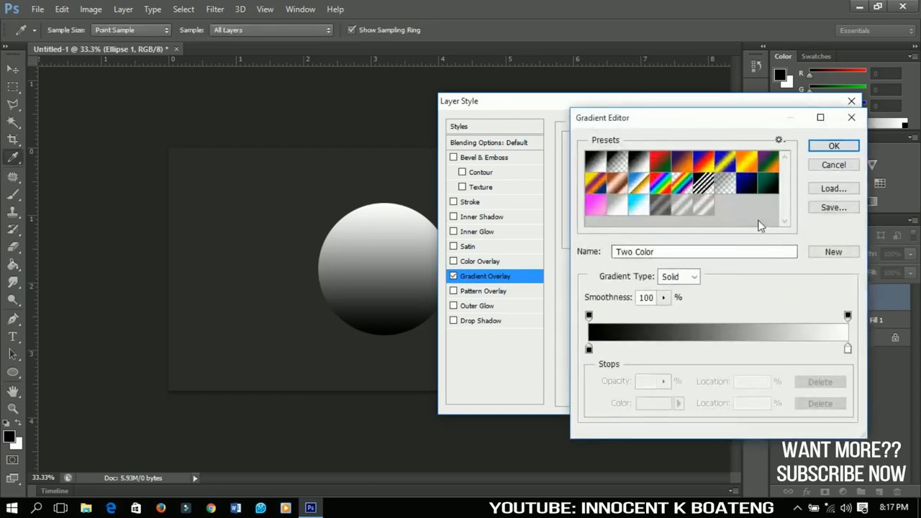
{"action": "mouse_move", "coordinate": [756, 234]}
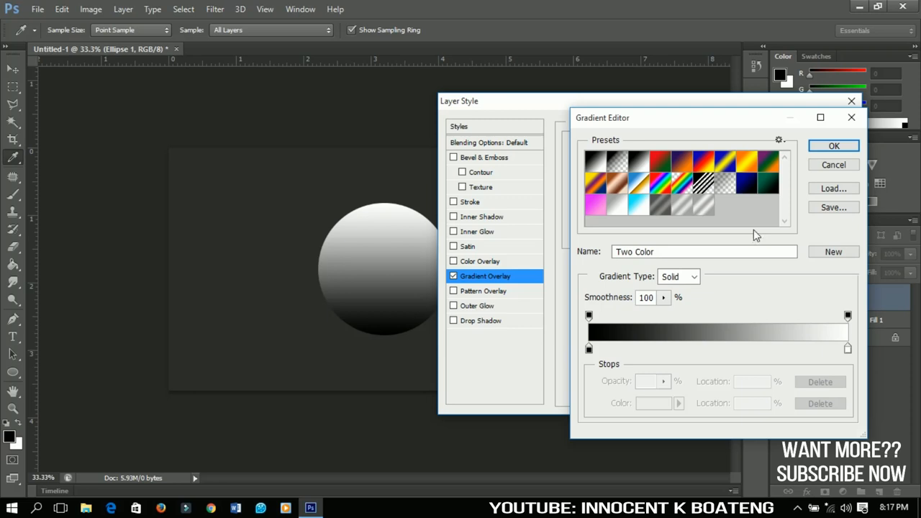
{"action": "mouse_move", "coordinate": [717, 221]}
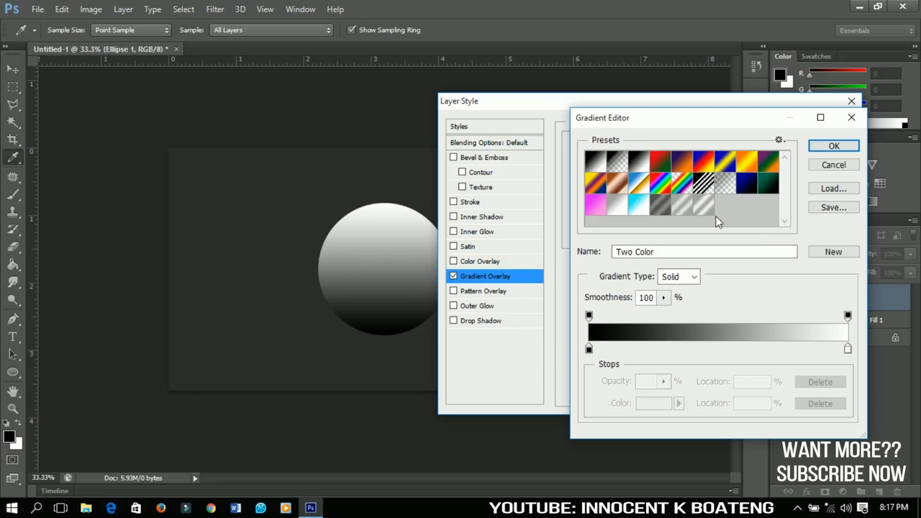
{"action": "mouse_move", "coordinate": [711, 215]}
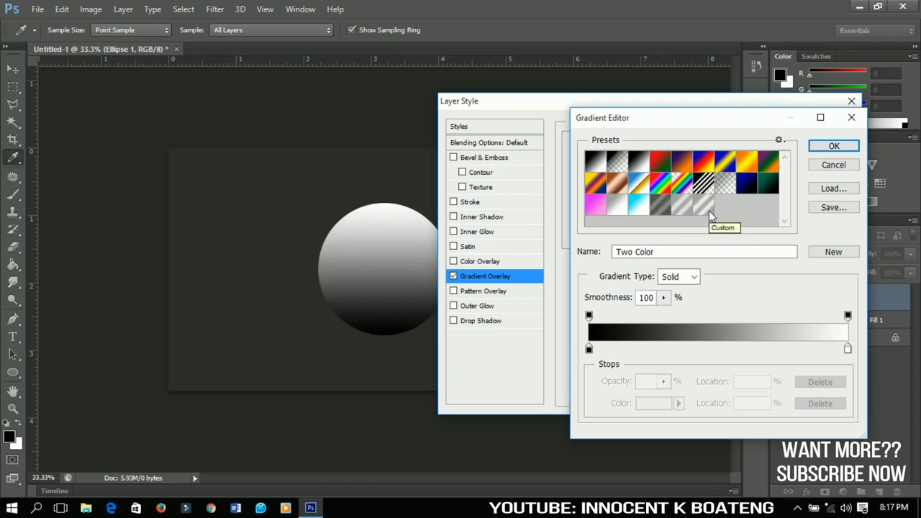
{"action": "mouse_move", "coordinate": [665, 344]}
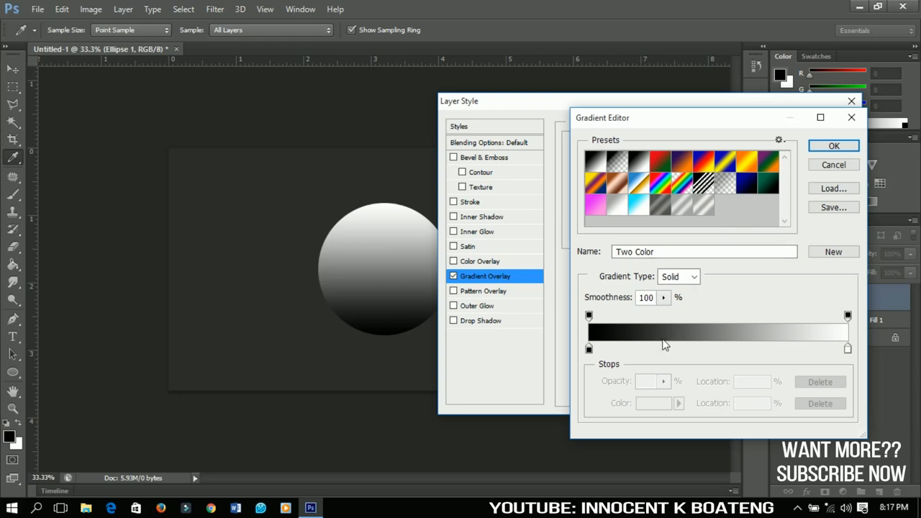
{"action": "mouse_move", "coordinate": [613, 374]}
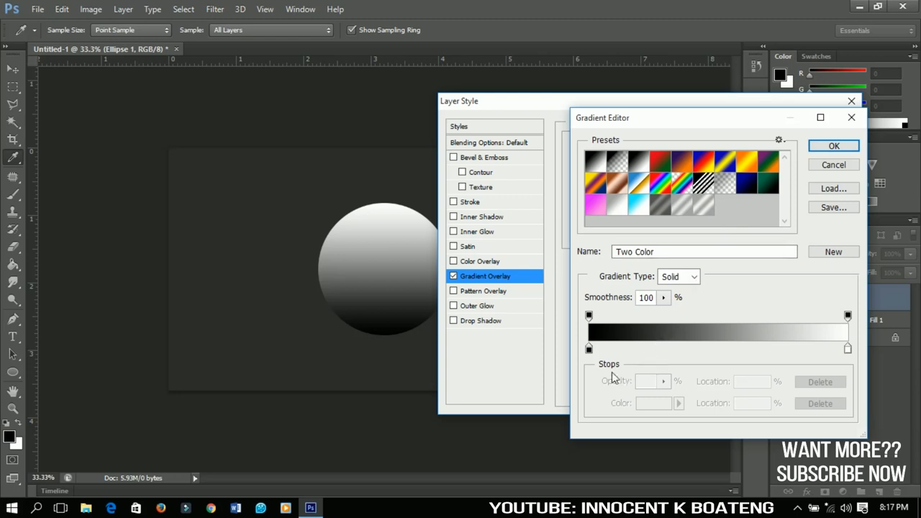
{"action": "left_click", "coordinate": [588, 347]}
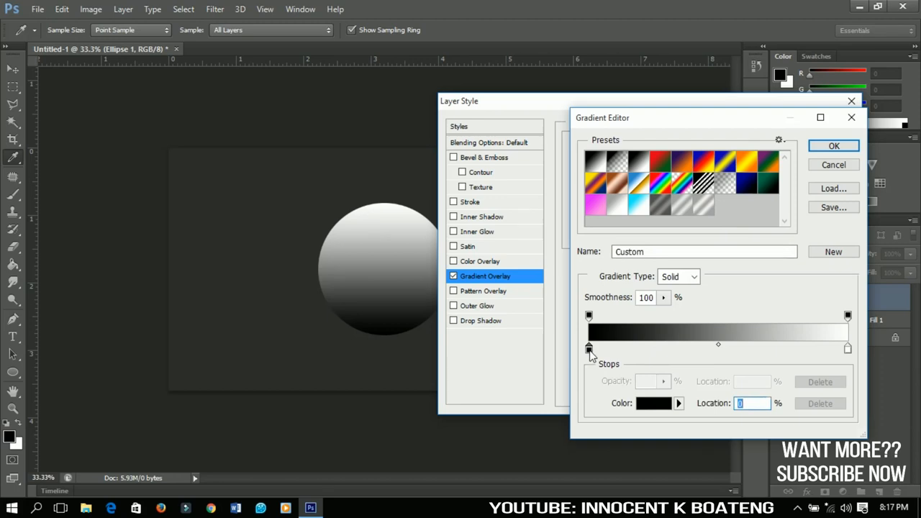
{"action": "mouse_move", "coordinate": [635, 350]}
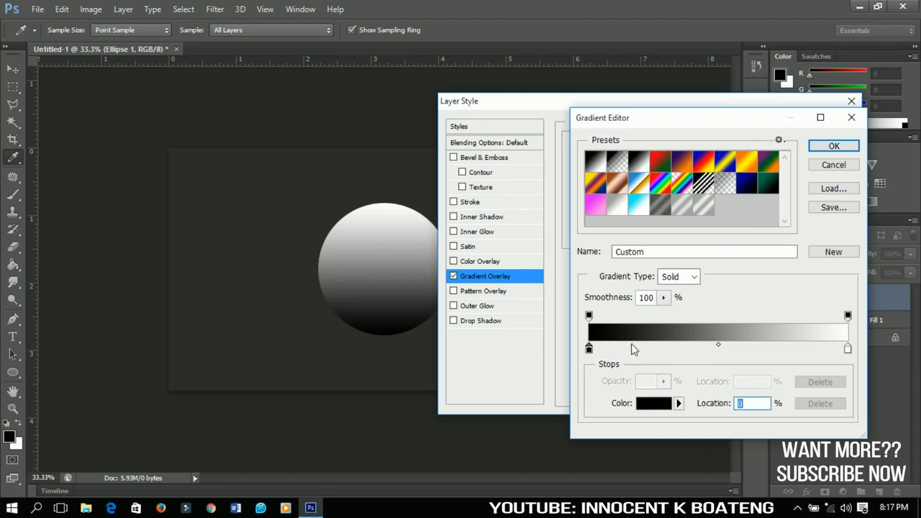
{"action": "left_click", "coordinate": [627, 347]}
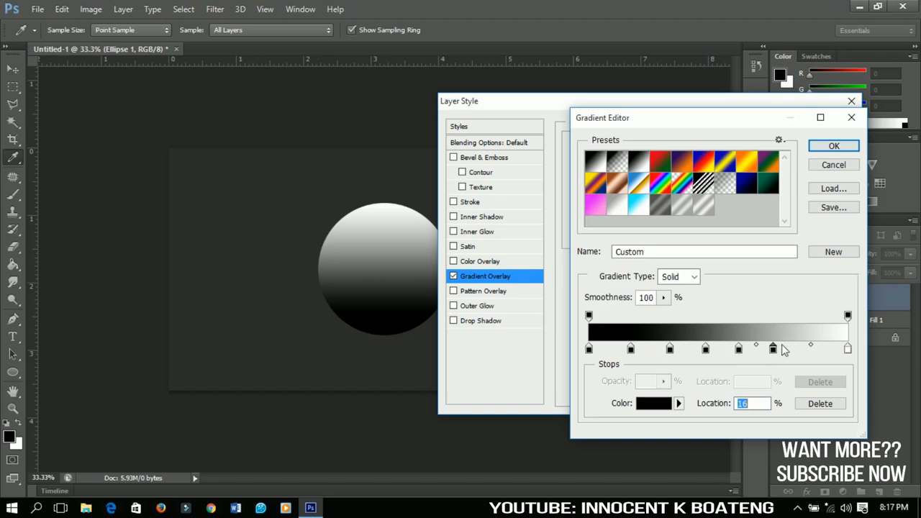
{"action": "mouse_move", "coordinate": [748, 351]}
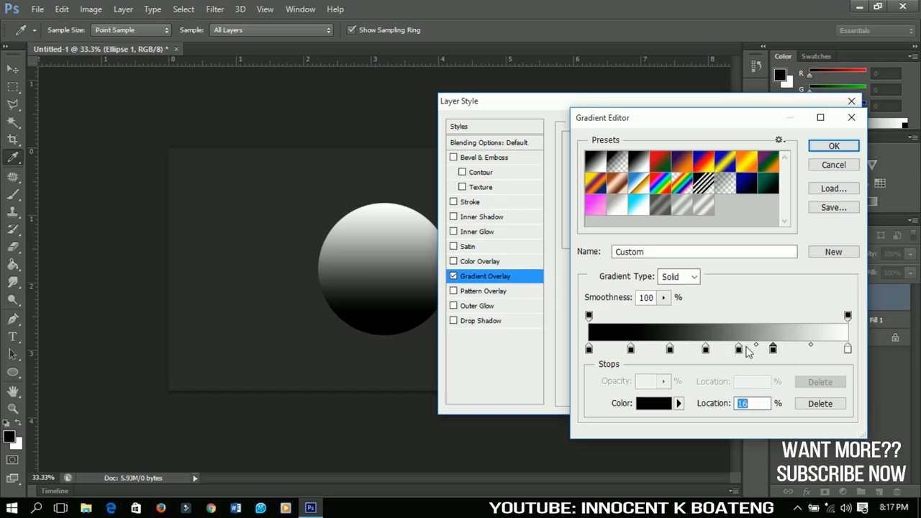
{"action": "mouse_move", "coordinate": [757, 354]}
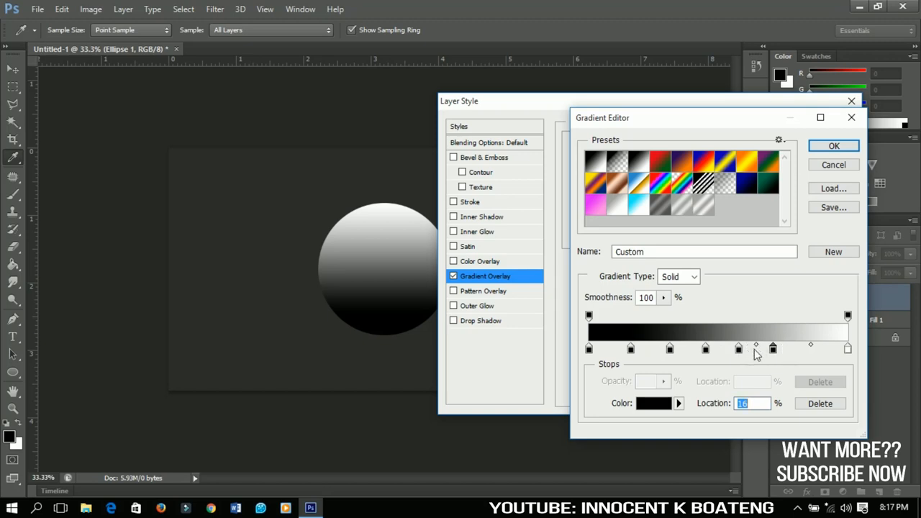
{"action": "mouse_move", "coordinate": [712, 215]}
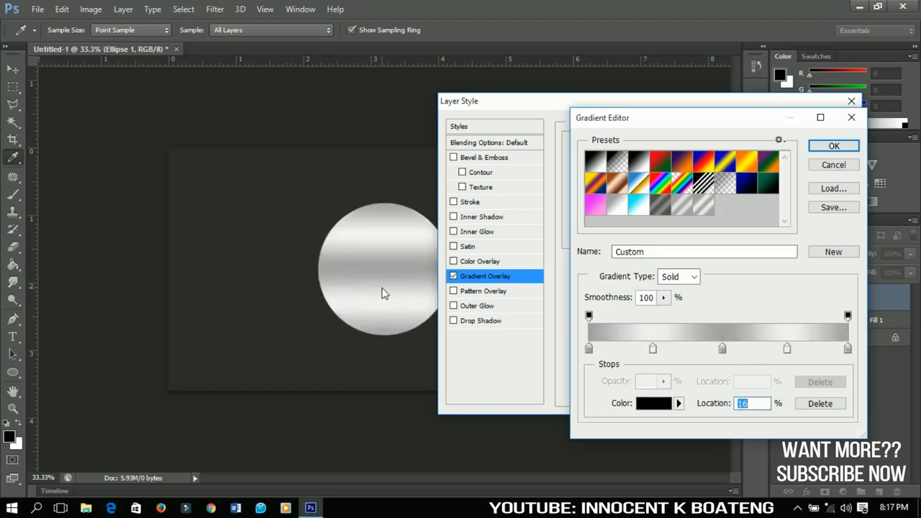
Recolour the stops to alternating grey and near-white for a banded silver gradient
{"action": "left_click", "coordinate": [584, 347]}
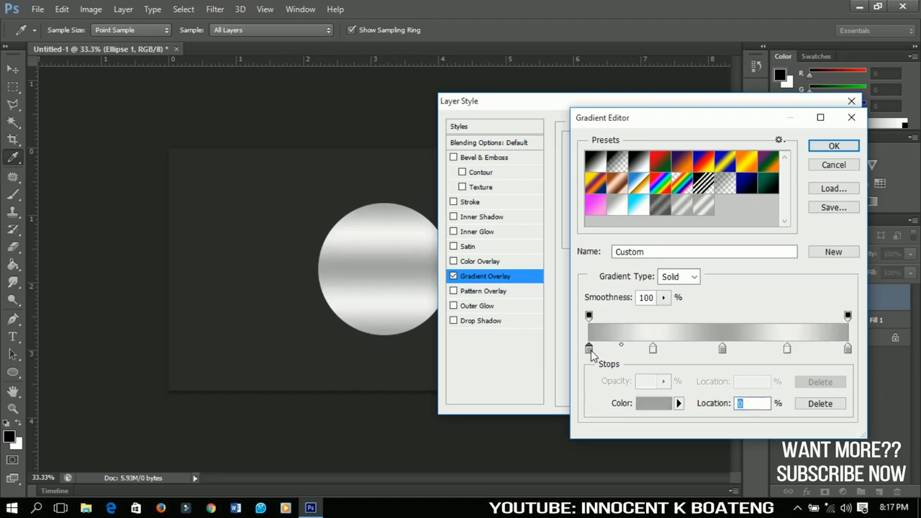
{"action": "left_click", "coordinate": [657, 403]}
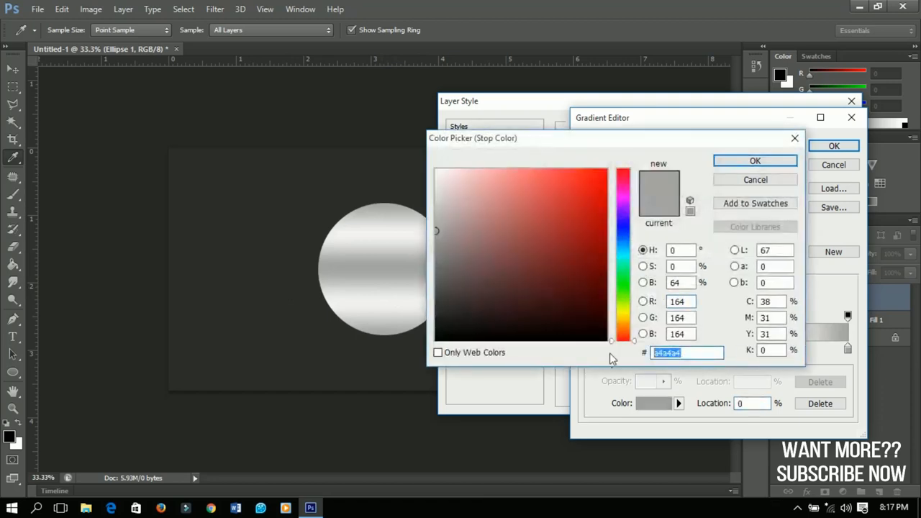
{"action": "left_click", "coordinate": [754, 161]}
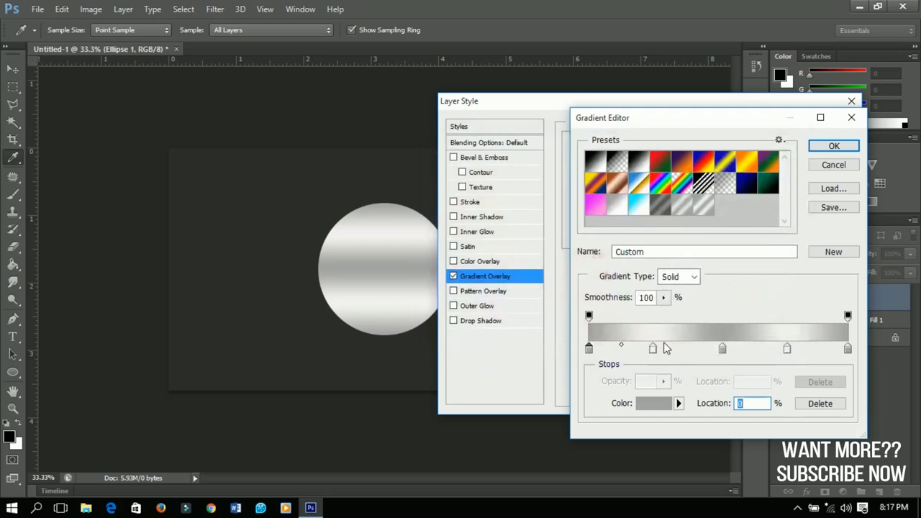
{"action": "left_click", "coordinate": [653, 403]}
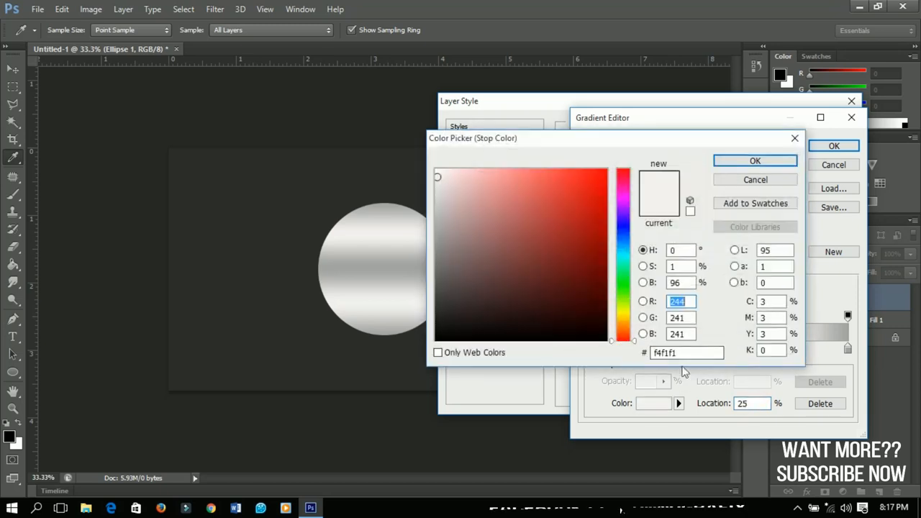
{"action": "left_click", "coordinate": [687, 353]}
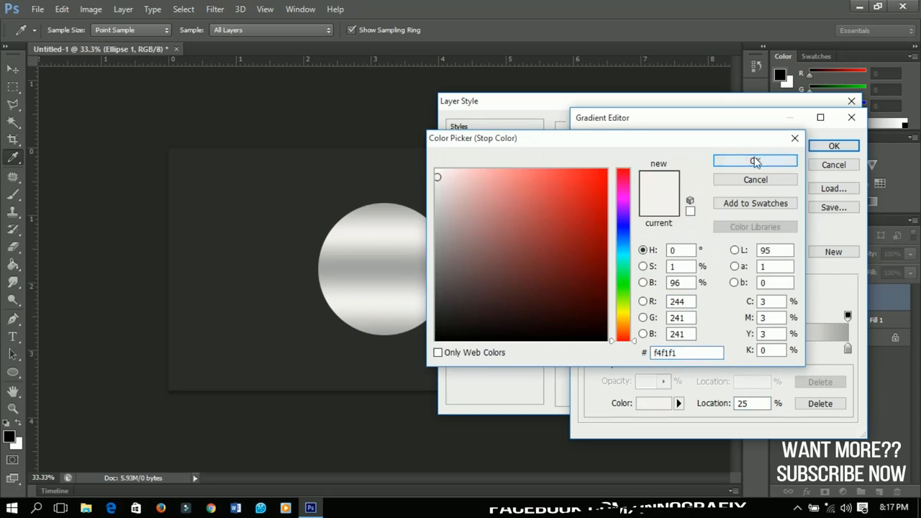
{"action": "left_click", "coordinate": [756, 160]}
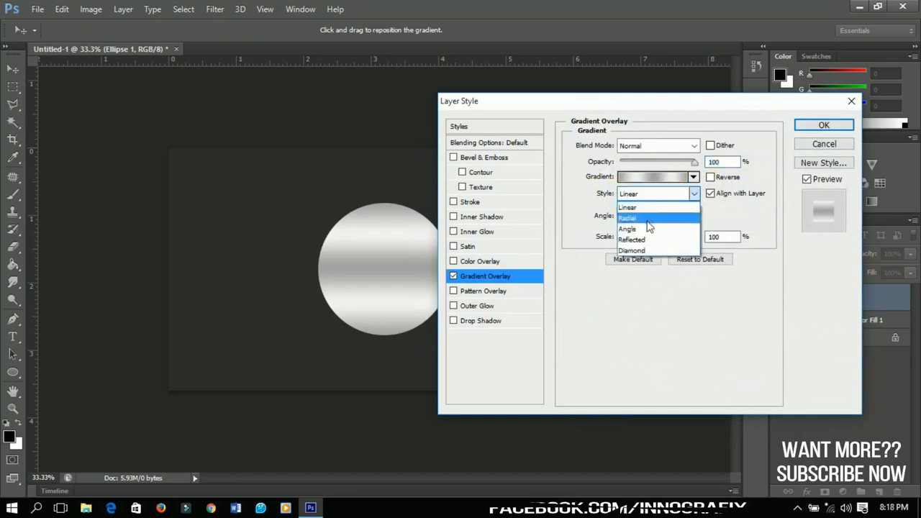
Set the gradient overlay style to Angle with an angle of 20 degrees
{"action": "left_click", "coordinate": [628, 229]}
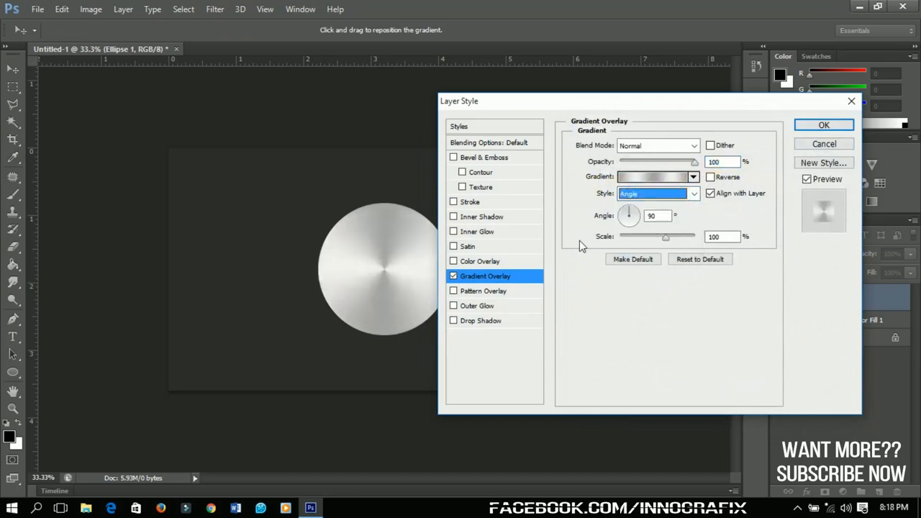
{"action": "mouse_move", "coordinate": [843, 230]}
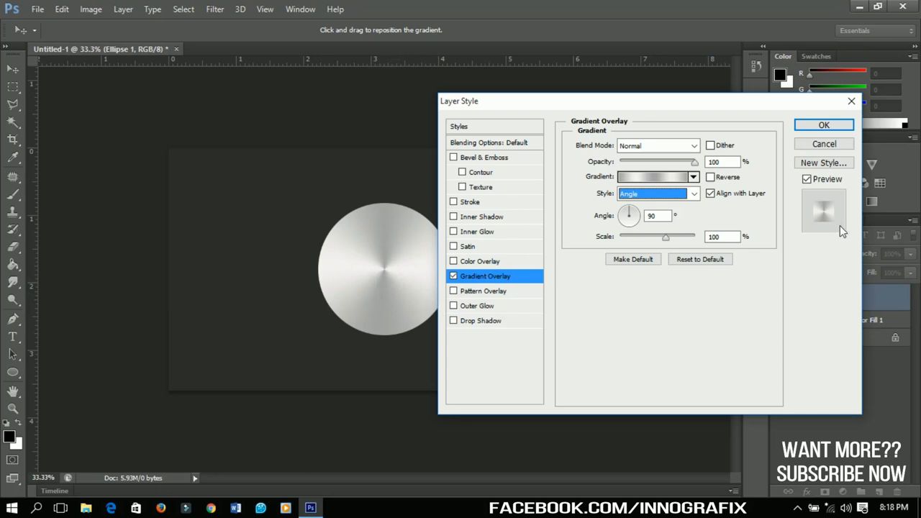
{"action": "left_click", "coordinate": [657, 216]}
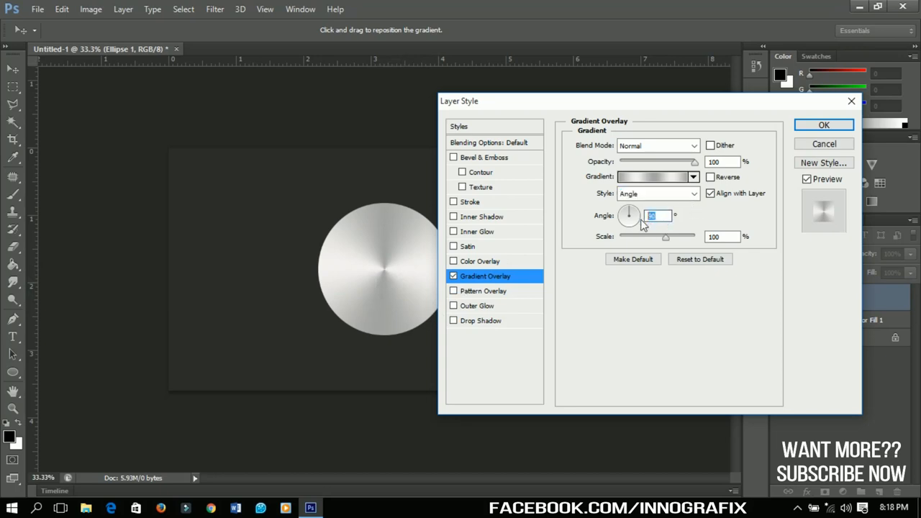
{"action": "type", "text": "20"}
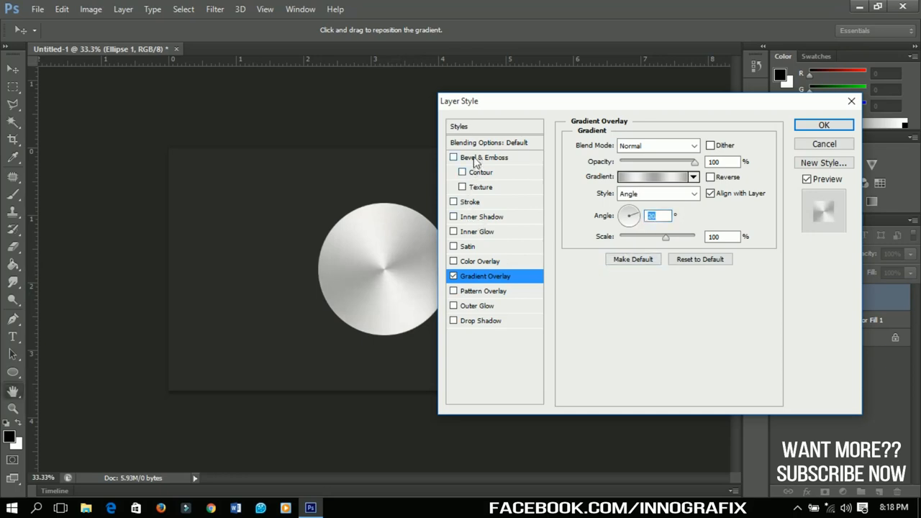
Turn on Bevel & Emboss with an inner bevel and depth raised to 949%
{"action": "left_click", "coordinate": [481, 157]}
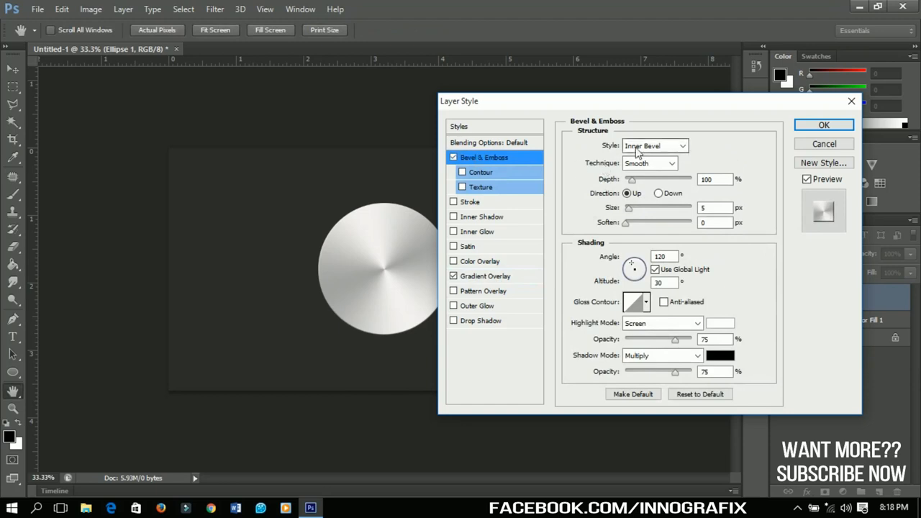
{"action": "left_click", "coordinate": [653, 145]}
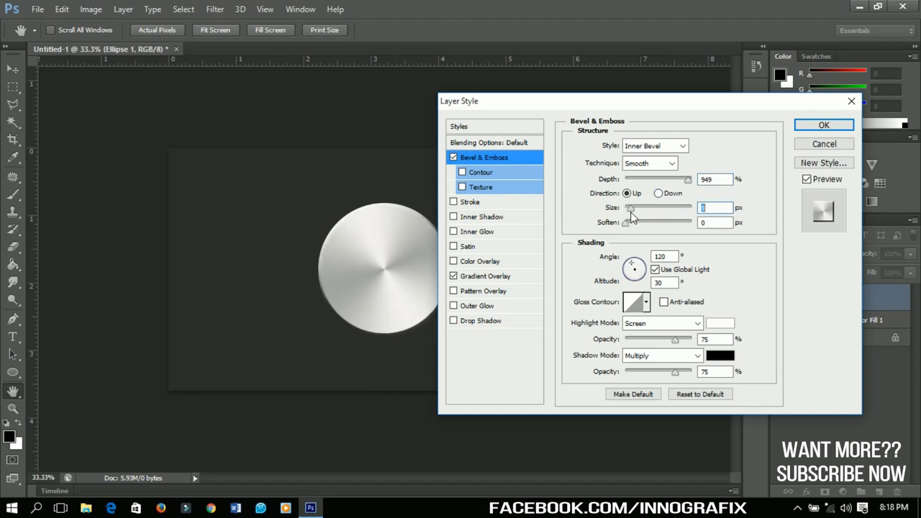
{"action": "mouse_move", "coordinate": [513, 305]}
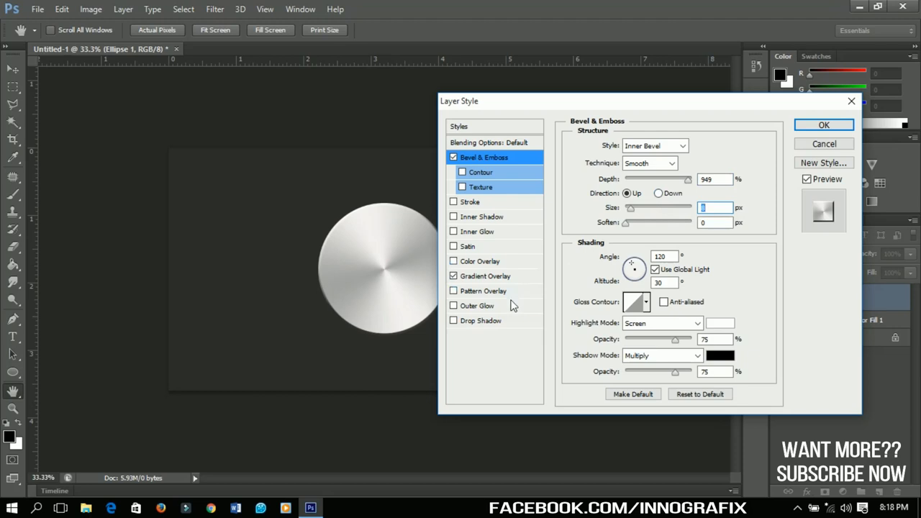
{"action": "mouse_move", "coordinate": [482, 327]}
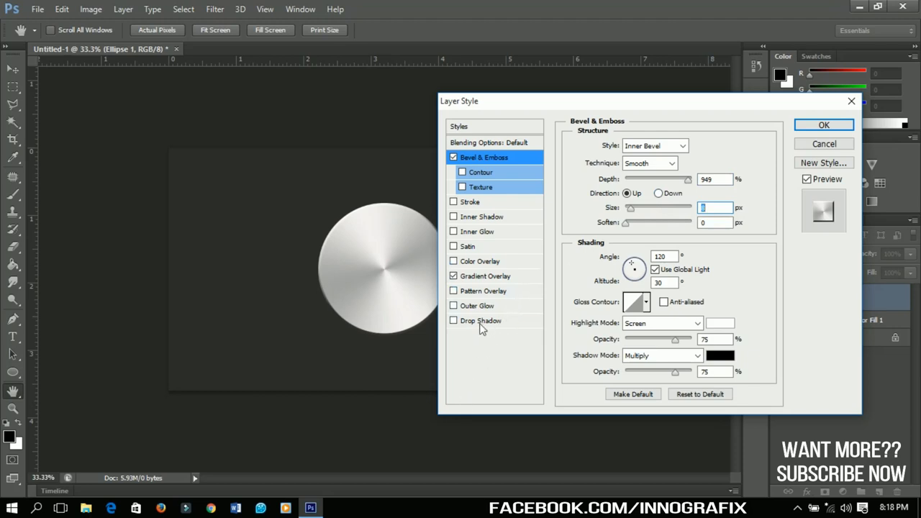
Add a drop shadow with size 50 px and confirm all the layer styles
{"action": "left_click", "coordinate": [481, 319]}
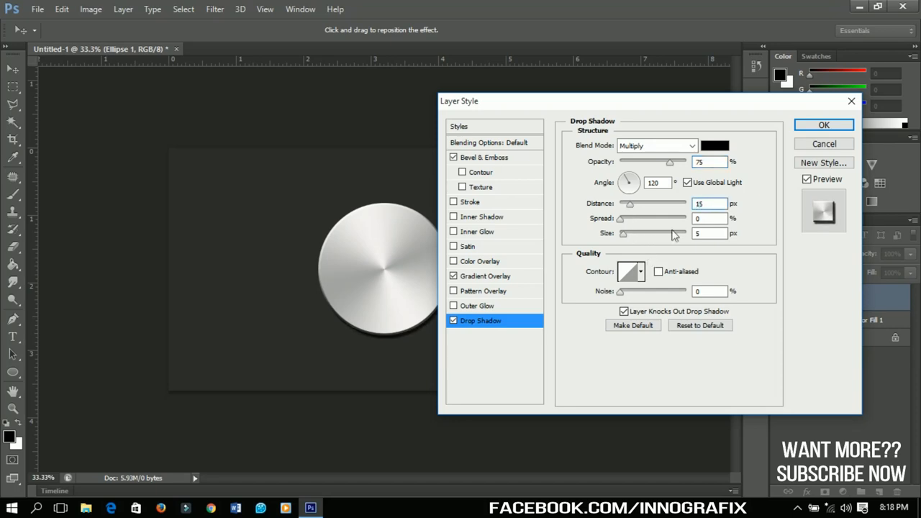
{"action": "left_click", "coordinate": [708, 233]}
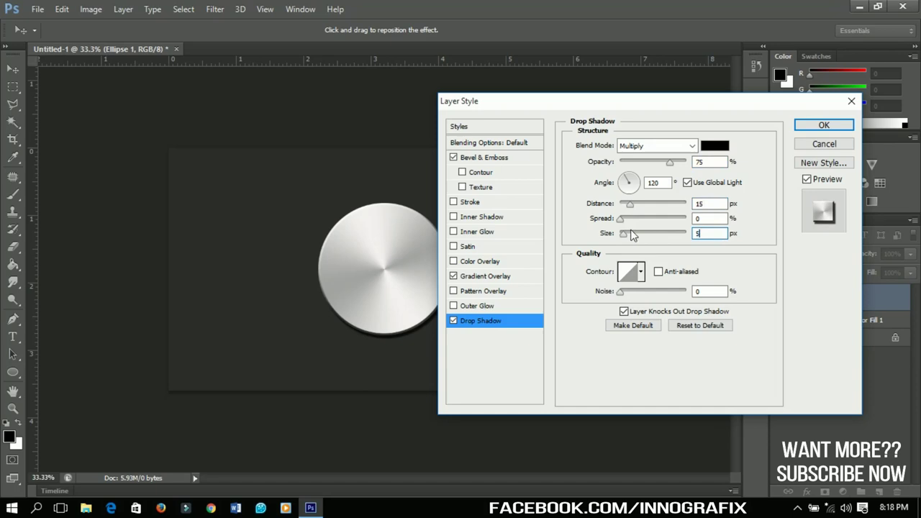
{"action": "type", "text": "0"}
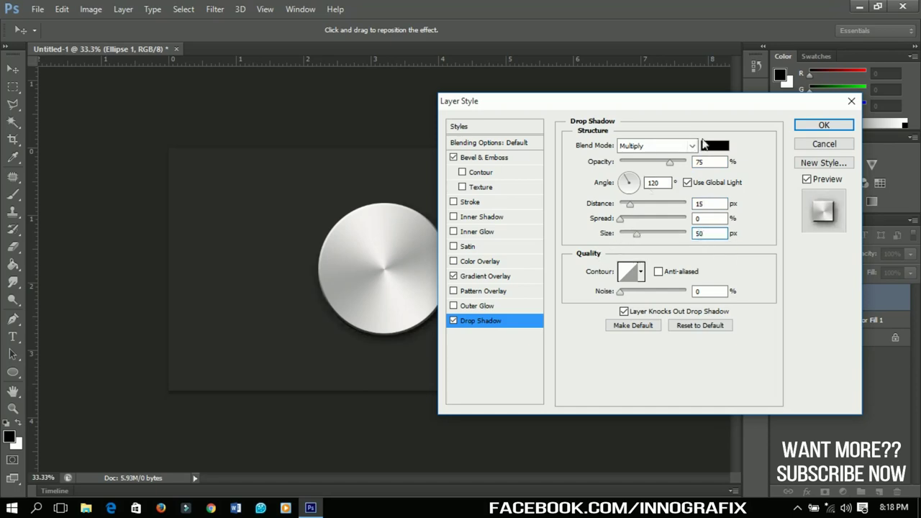
{"action": "left_click", "coordinate": [824, 124]}
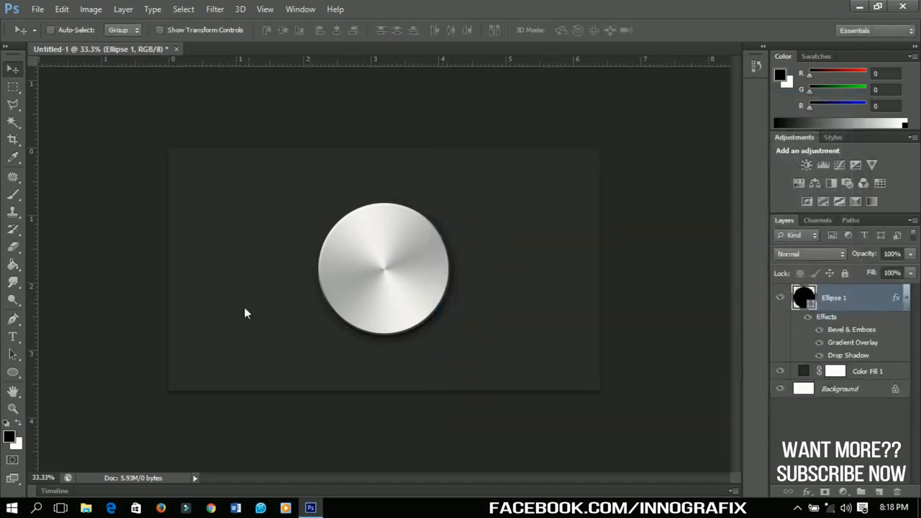
{"action": "mouse_move", "coordinate": [550, 292]}
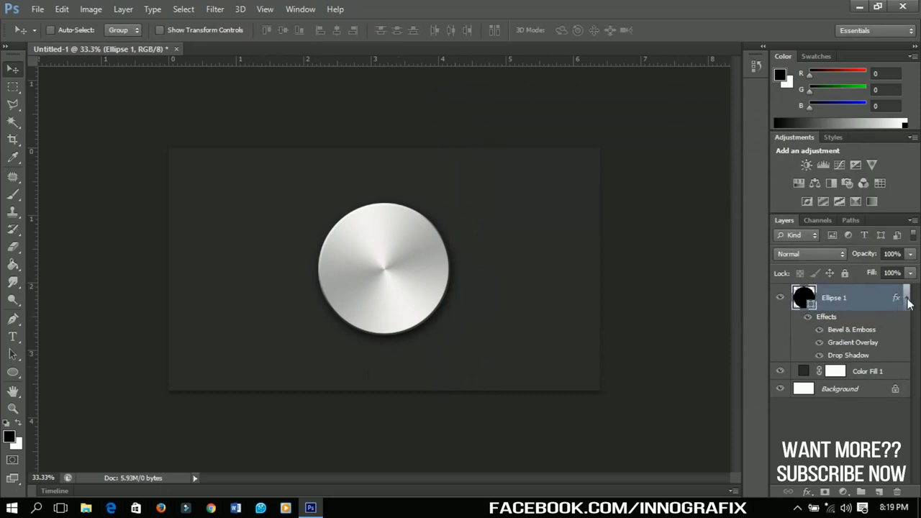
Duplicate Ellipse 1 with Ctrl+J and clear all layer styles from the copy
{"action": "left_click", "coordinate": [907, 298]}
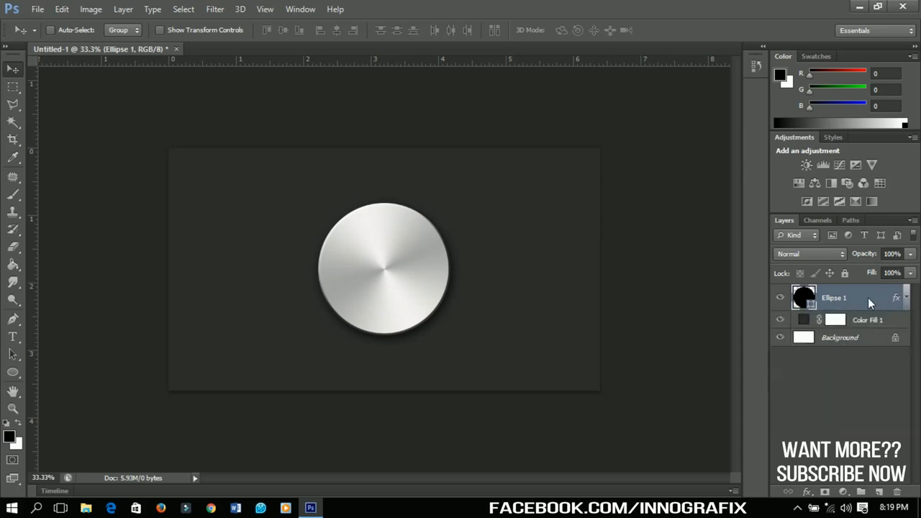
{"action": "key", "text": "ctrl+j"}
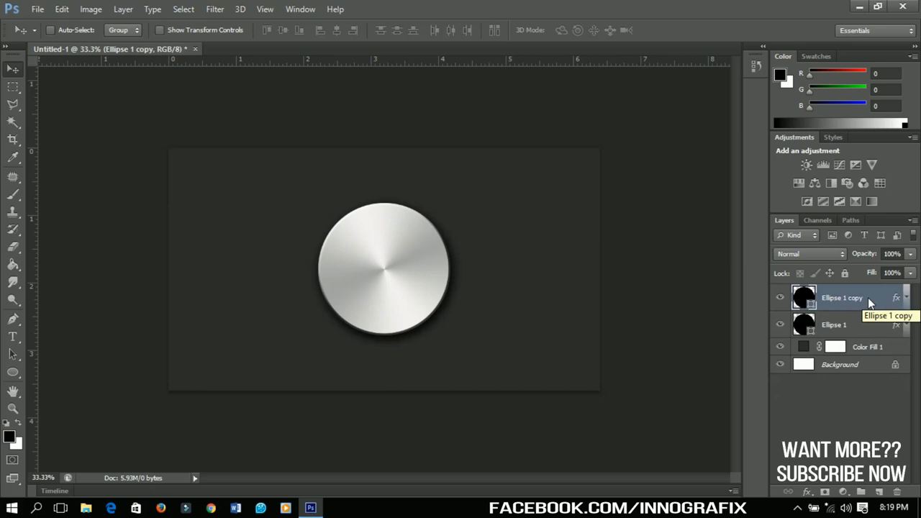
{"action": "right_click", "coordinate": [852, 297]}
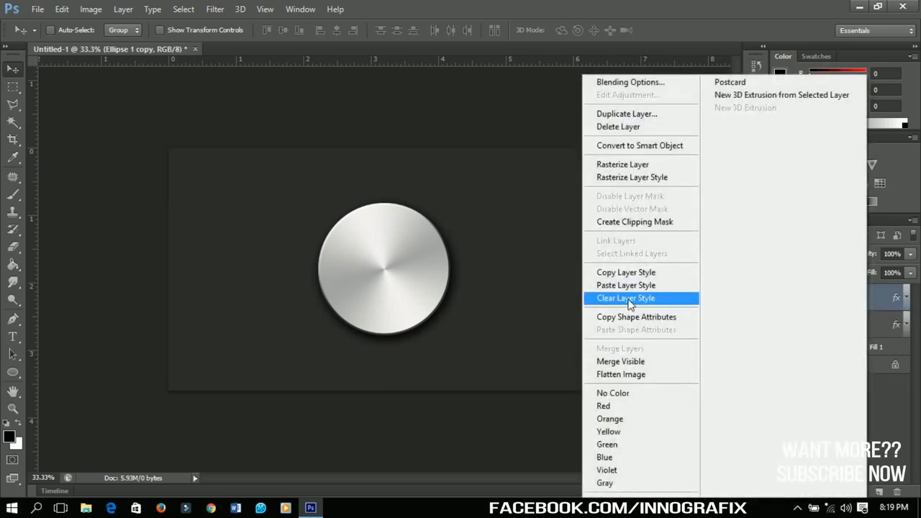
{"action": "left_click", "coordinate": [625, 298]}
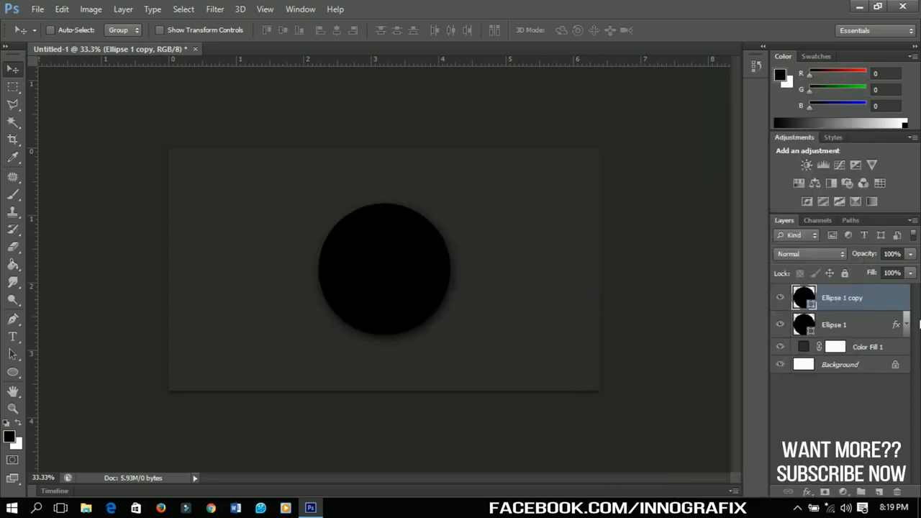
{"action": "mouse_move", "coordinate": [780, 305]}
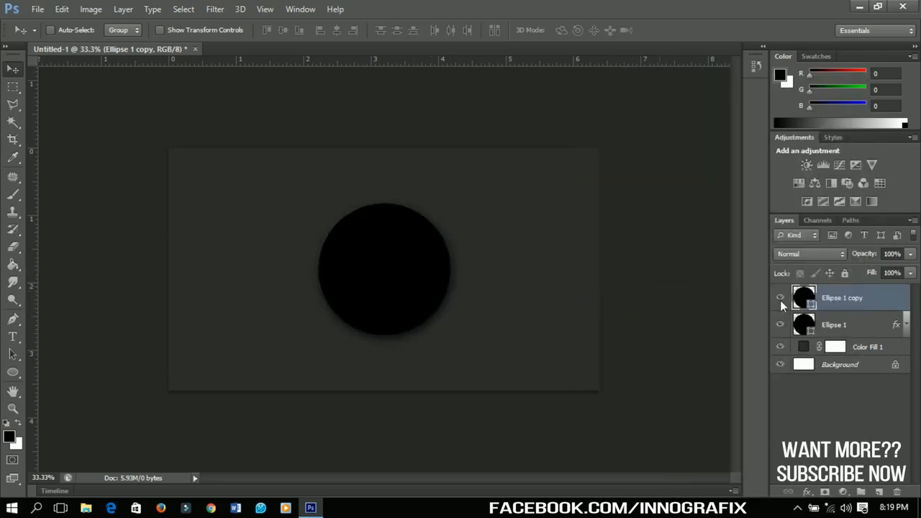
{"action": "mouse_move", "coordinate": [780, 298]}
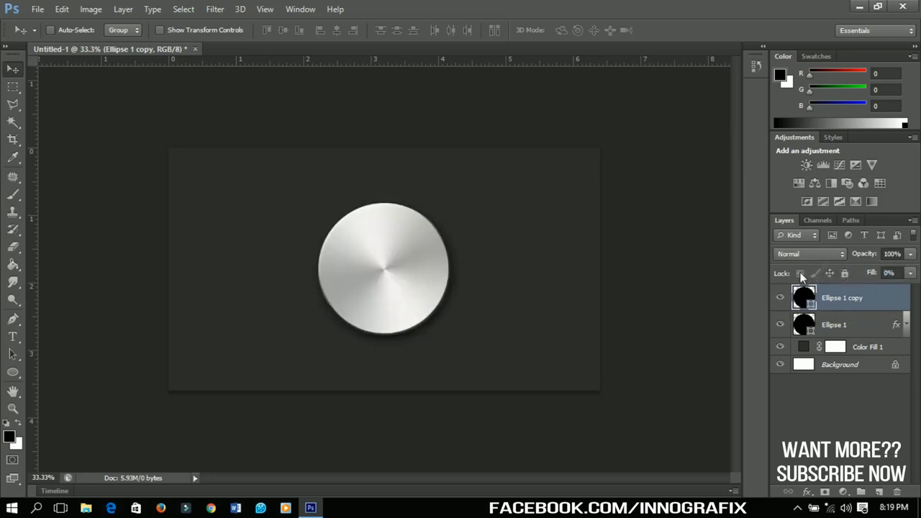
{"action": "mouse_move", "coordinate": [426, 313]}
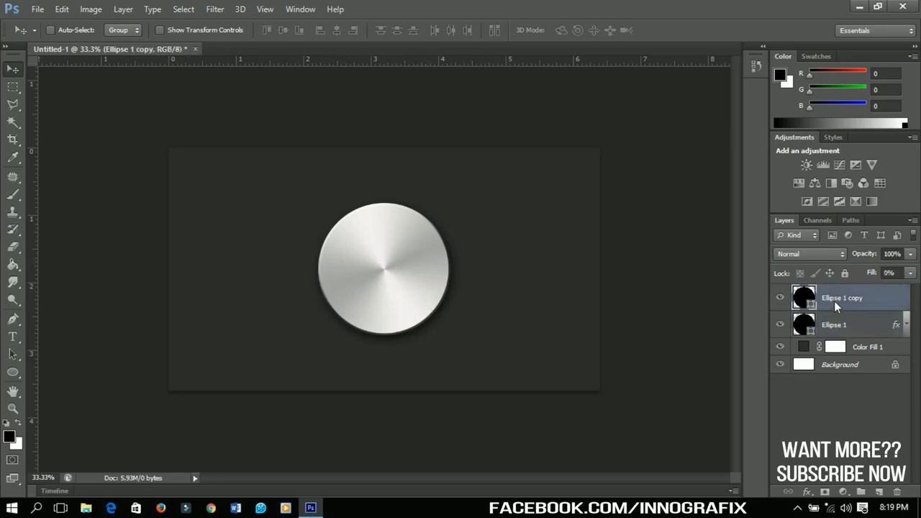
Apply a black stroke positioned outside to the Ellipse 1 copy layer via its blending options
{"action": "right_click", "coordinate": [852, 298]}
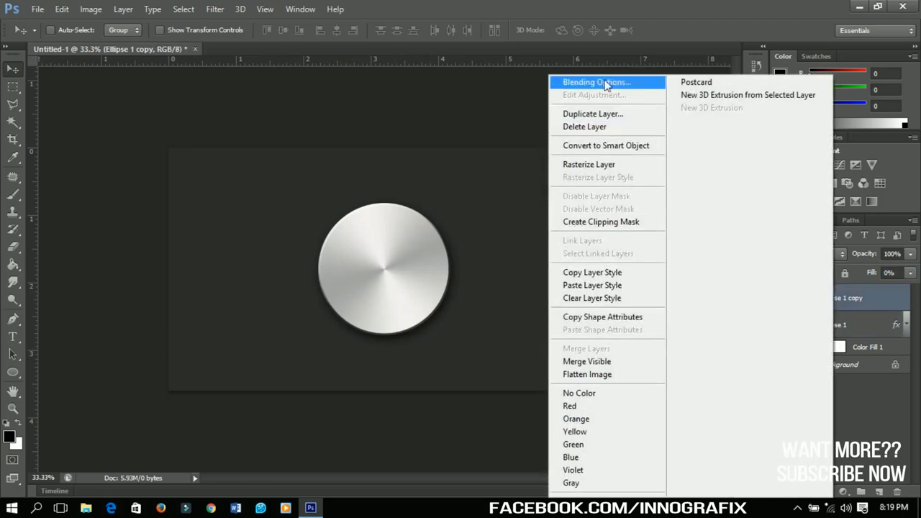
{"action": "left_click", "coordinate": [592, 81]}
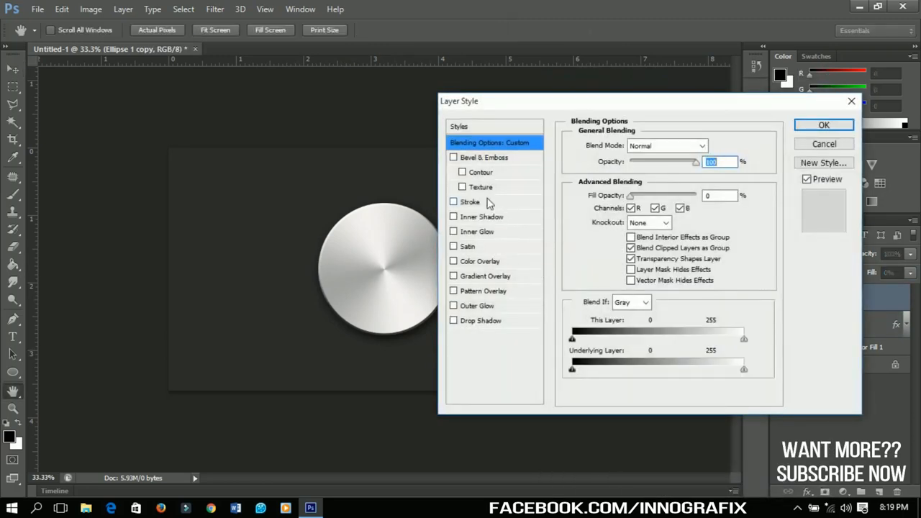
{"action": "left_click", "coordinate": [472, 201]}
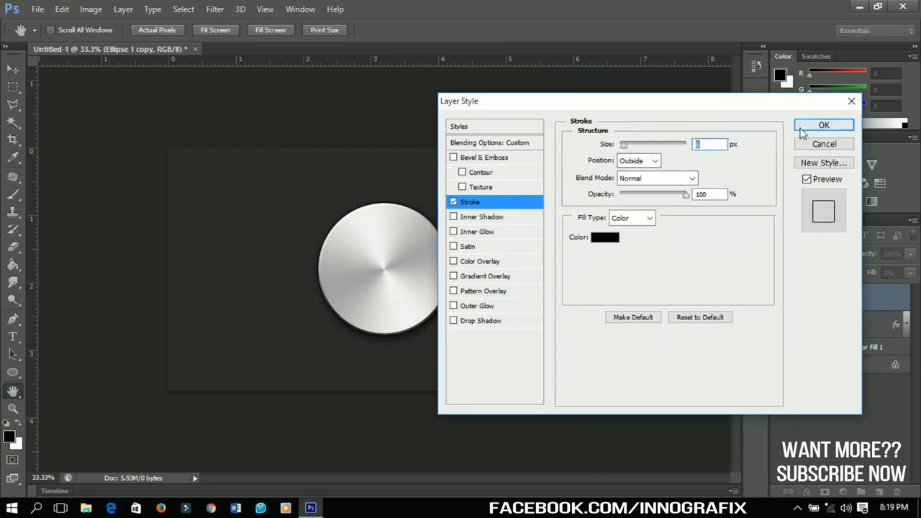
{"action": "left_click", "coordinate": [823, 124]}
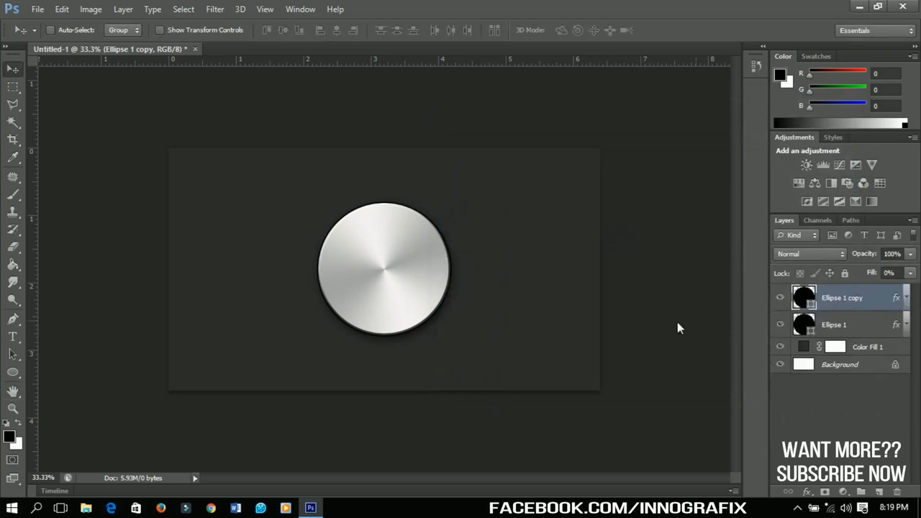
Scale Ellipse 1 copy down to about 95% from the centre, forming a thin inner ring
{"action": "key", "text": "Ctrl+t"}
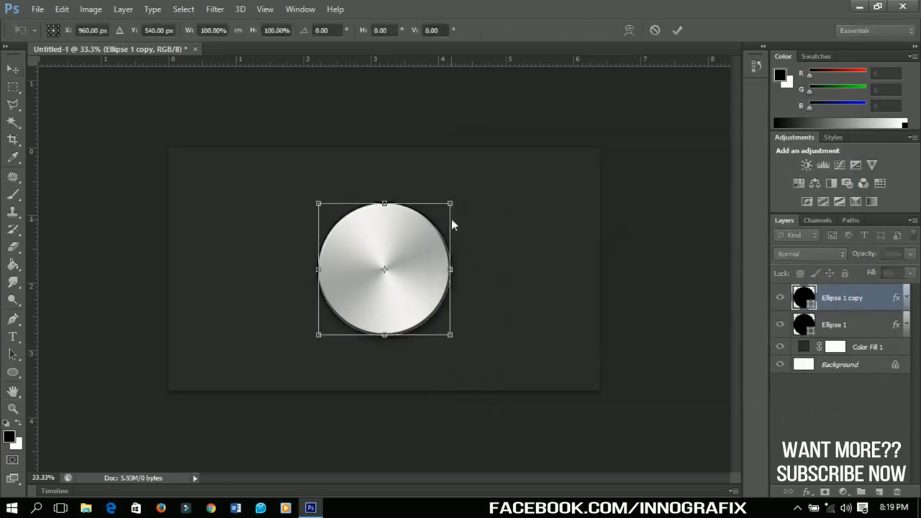
{"action": "left_click_drag", "start_coordinate": [451, 205], "coordinate": [446, 210]}
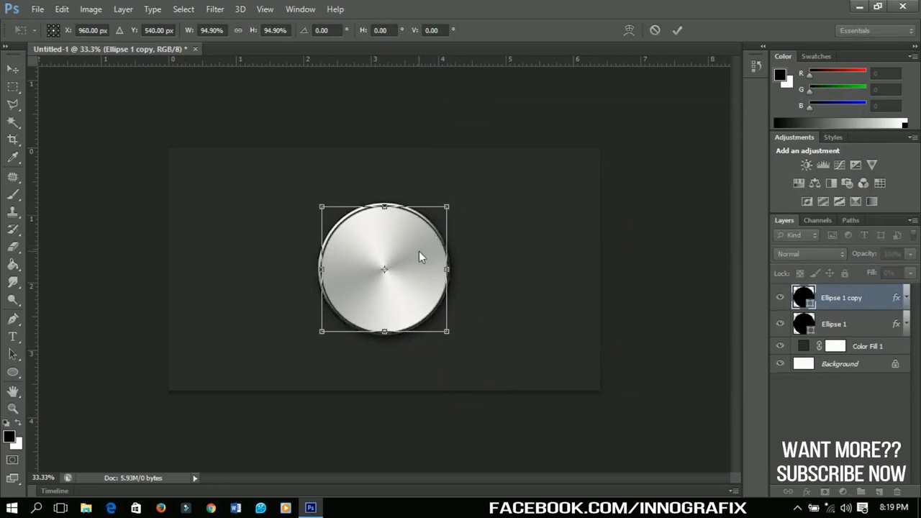
{"action": "mouse_move", "coordinate": [448, 215]}
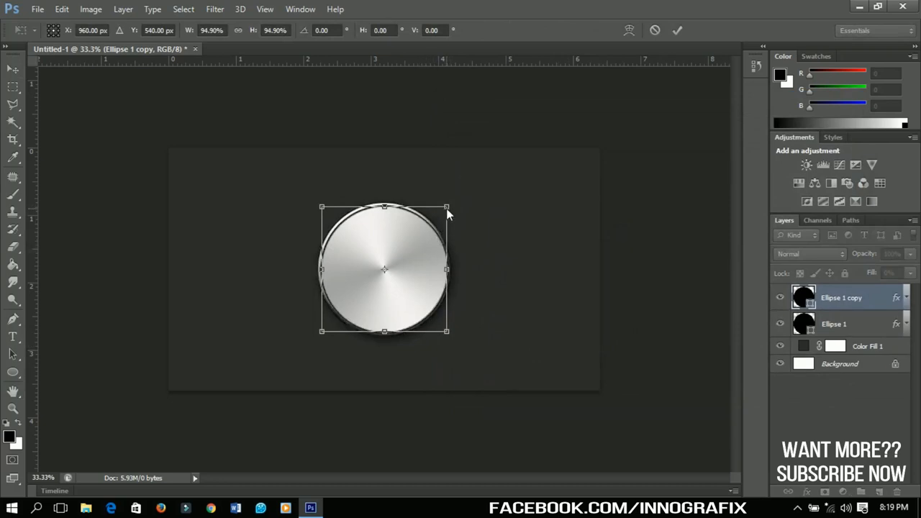
{"action": "left_click_drag", "start_coordinate": [446, 208], "coordinate": [443, 211]}
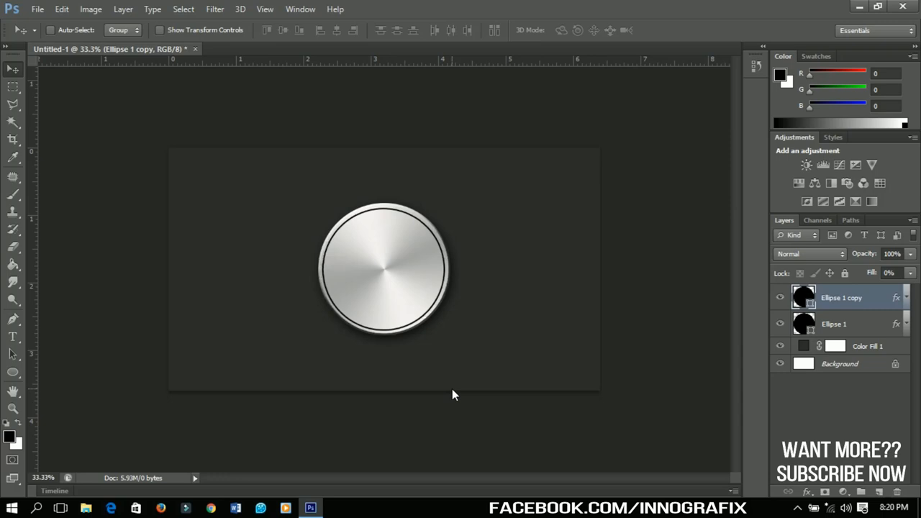
{"action": "mouse_move", "coordinate": [254, 468]}
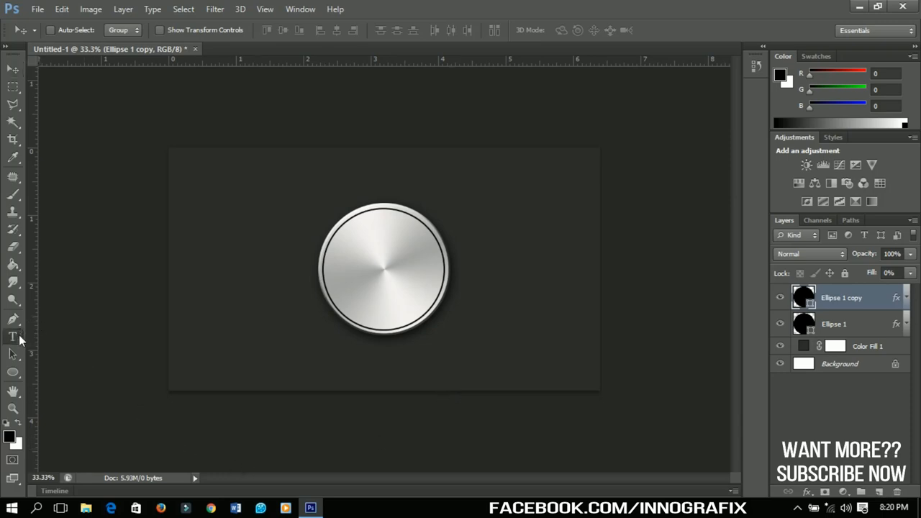
Create a bold black letter f text layer, sized and centred on the silver button
{"action": "left_click", "coordinate": [13, 337]}
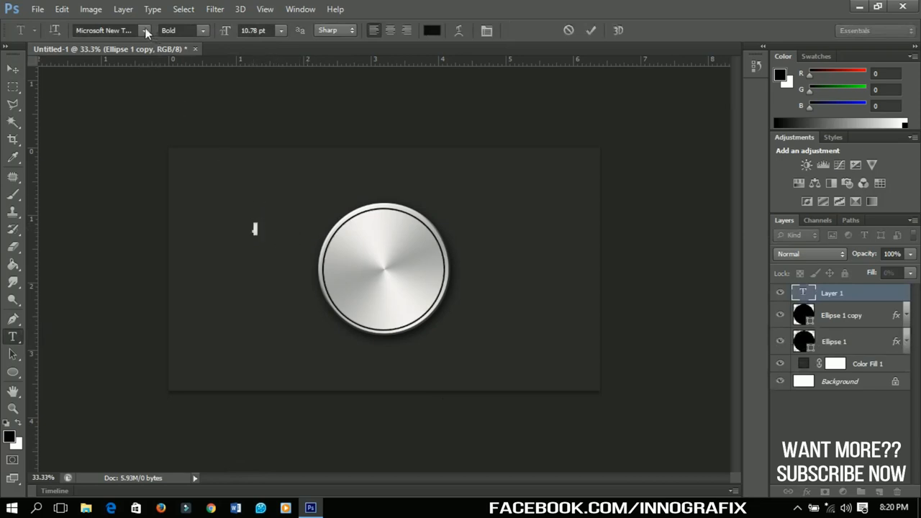
{"action": "left_click", "coordinate": [146, 30]}
{"action": "type", "text": "f"}
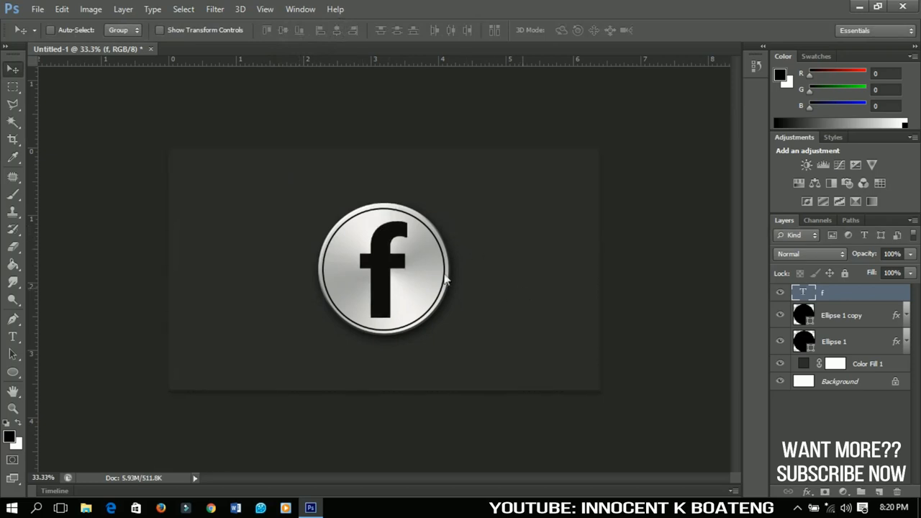
{"action": "key", "text": "Ctrl+t"}
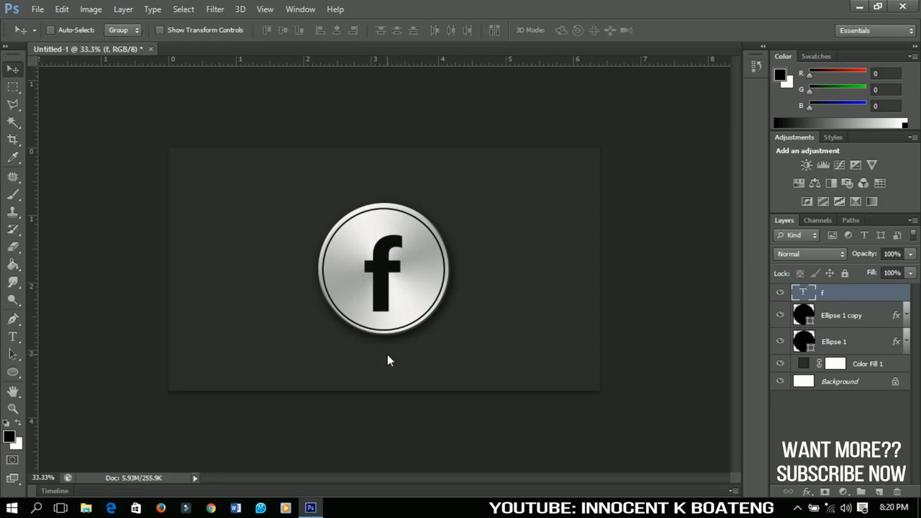
{"action": "mouse_move", "coordinate": [513, 280]}
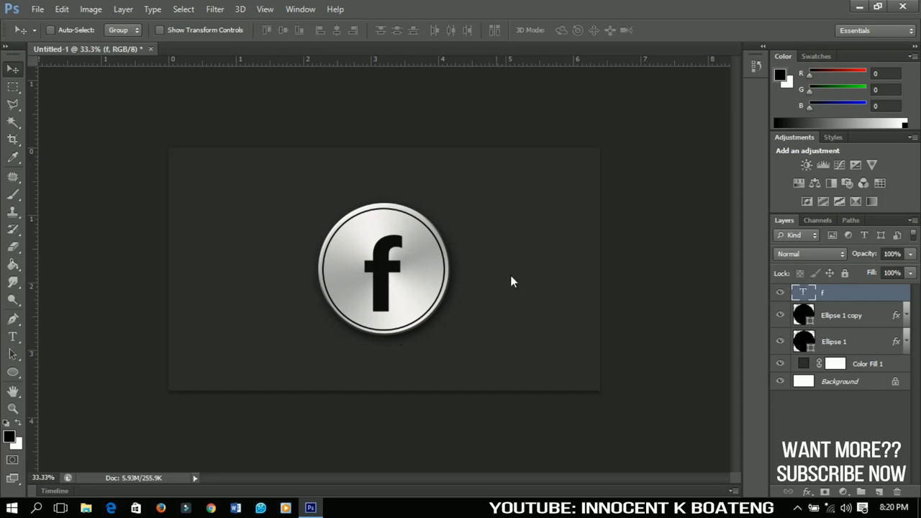
{"action": "mouse_move", "coordinate": [701, 246]}
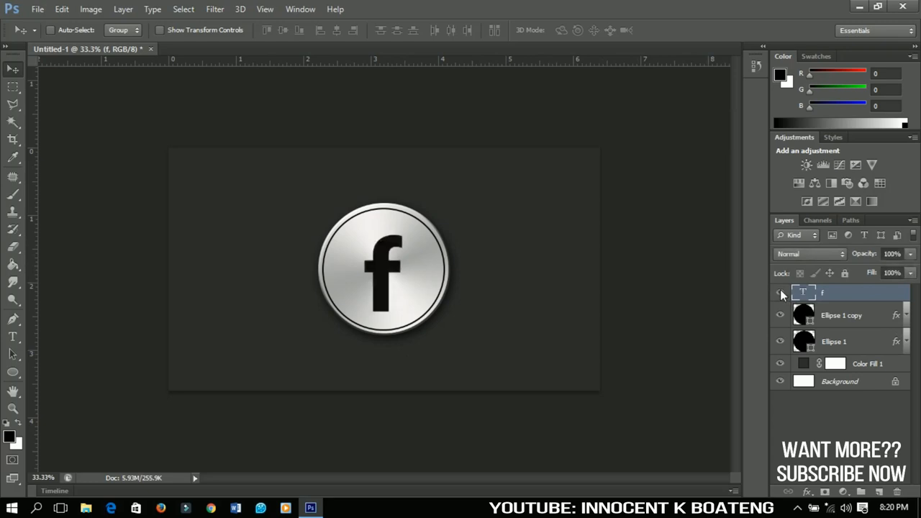
Hide the f layer and place the instagram_PNG10 image into the document
{"action": "left_click", "coordinate": [779, 292]}
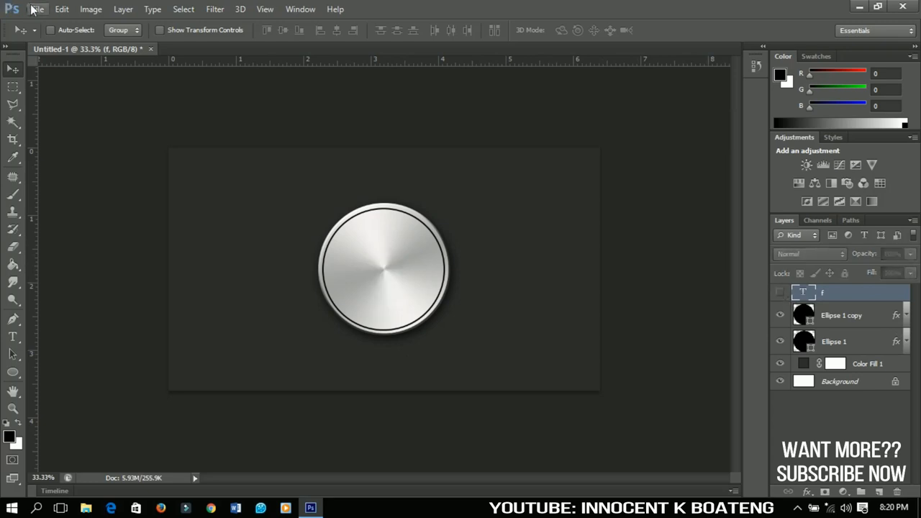
{"action": "left_click", "coordinate": [45, 9]}
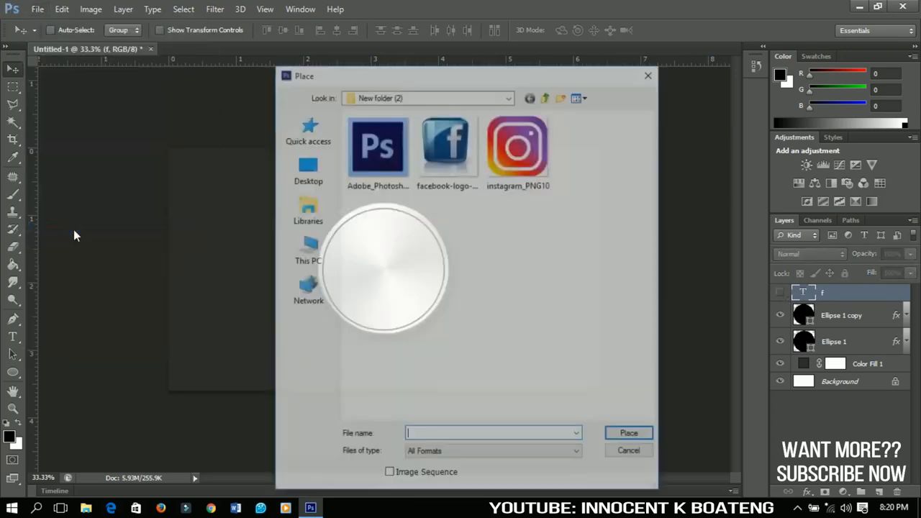
{"action": "left_click", "coordinate": [519, 144]}
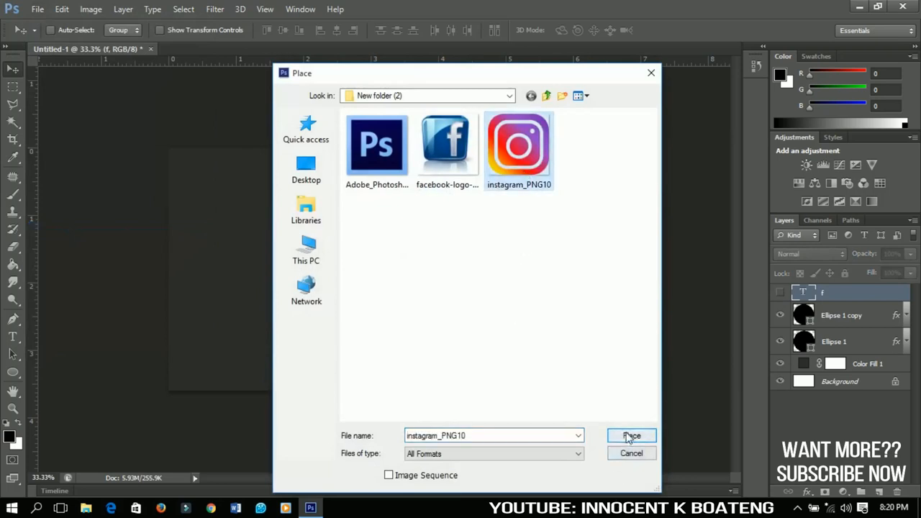
{"action": "left_click", "coordinate": [630, 434]}
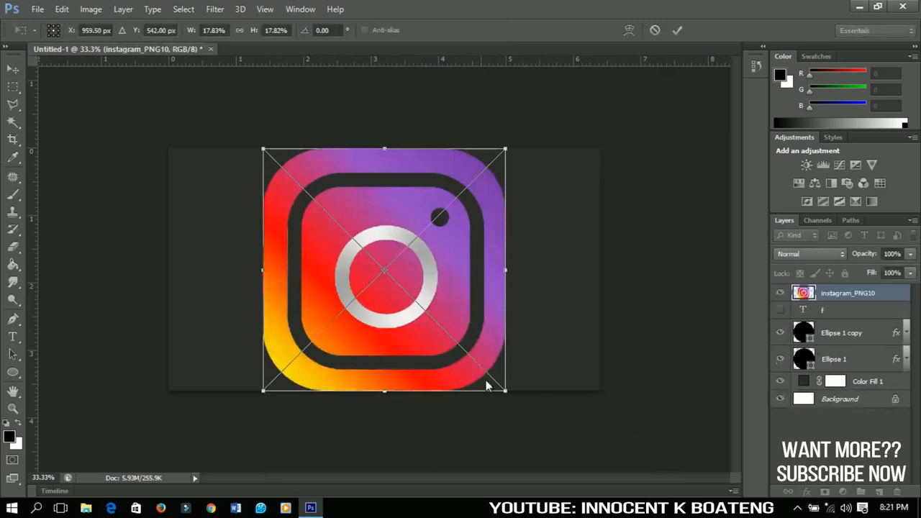
Scale the placed Instagram logo down to fit inside the button's centre
{"action": "left_click_drag", "start_coordinate": [504, 390], "coordinate": [429, 316]}
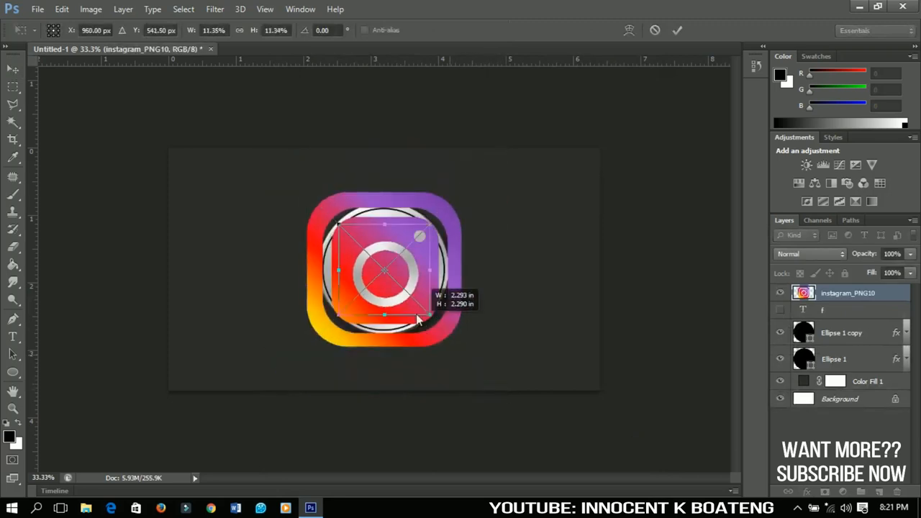
{"action": "left_click_drag", "start_coordinate": [429, 317], "coordinate": [403, 295]}
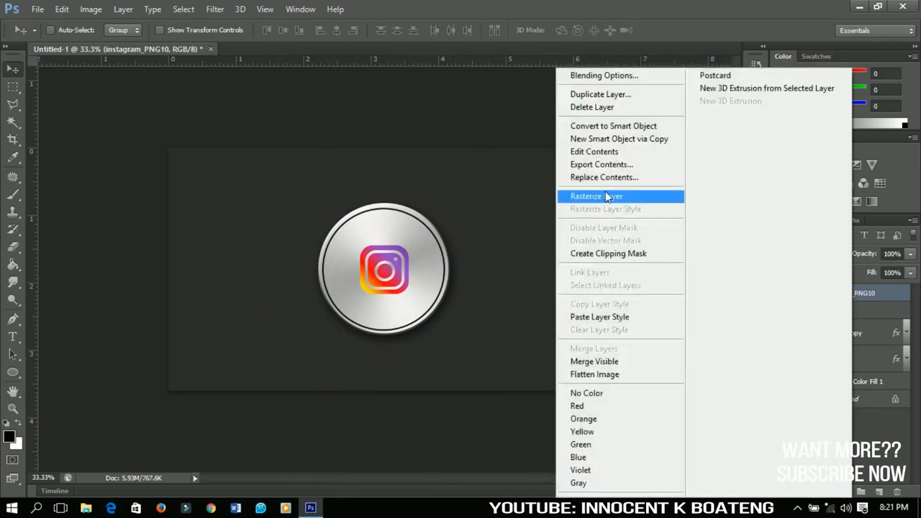
Rasterize the Instagram logo layer and give it a black Color Overlay style
{"action": "left_click", "coordinate": [596, 196]}
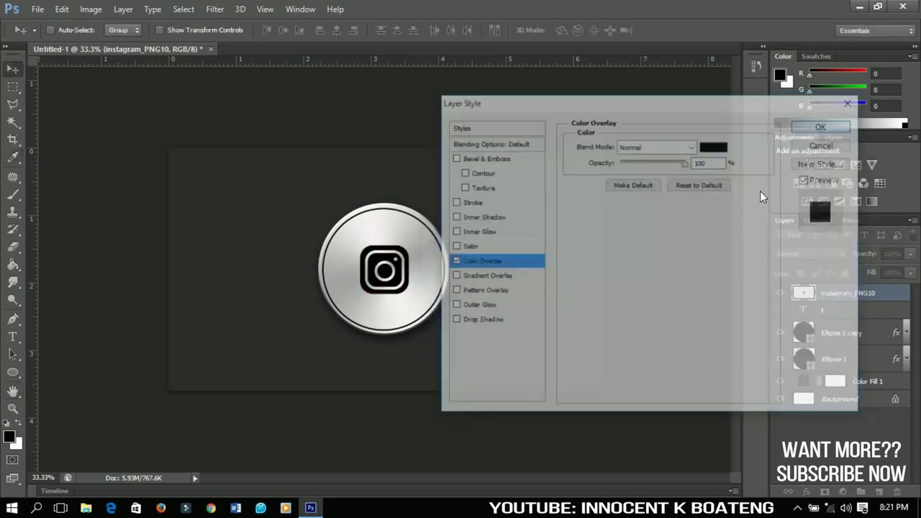
{"action": "left_click", "coordinate": [820, 127]}
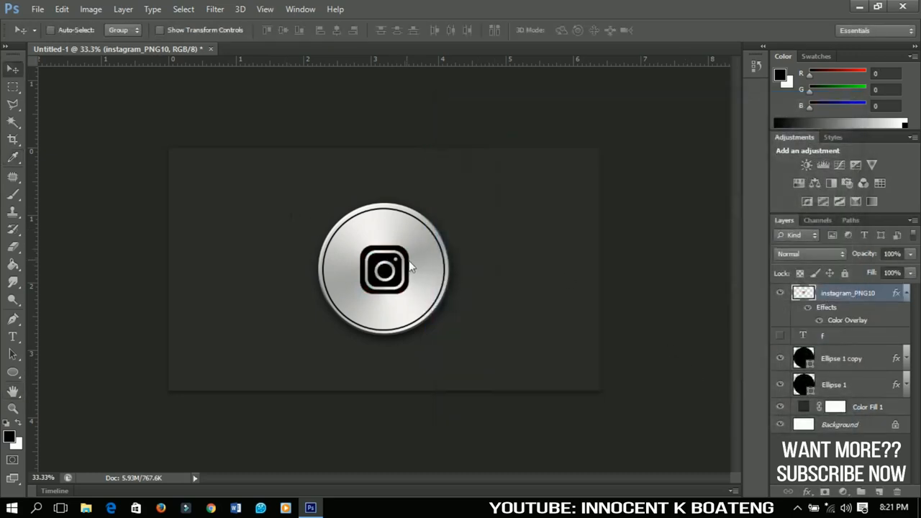